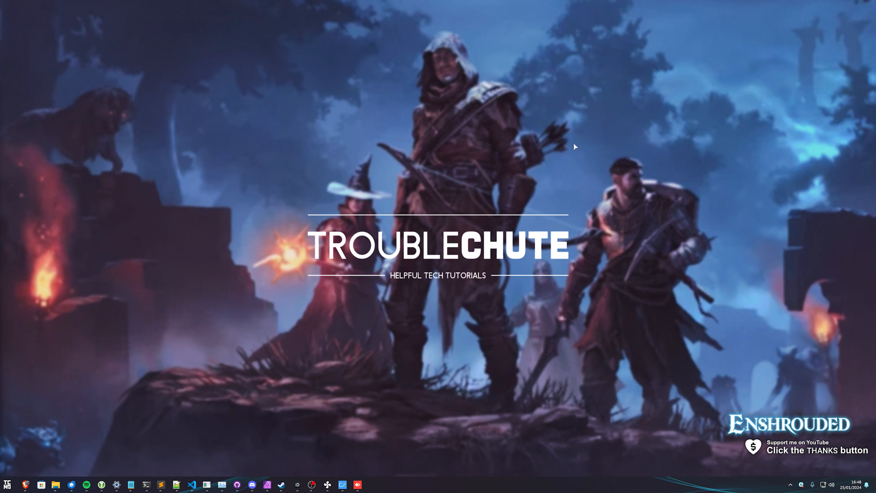
{"action": "mouse_move", "coordinate": [282, 485]}
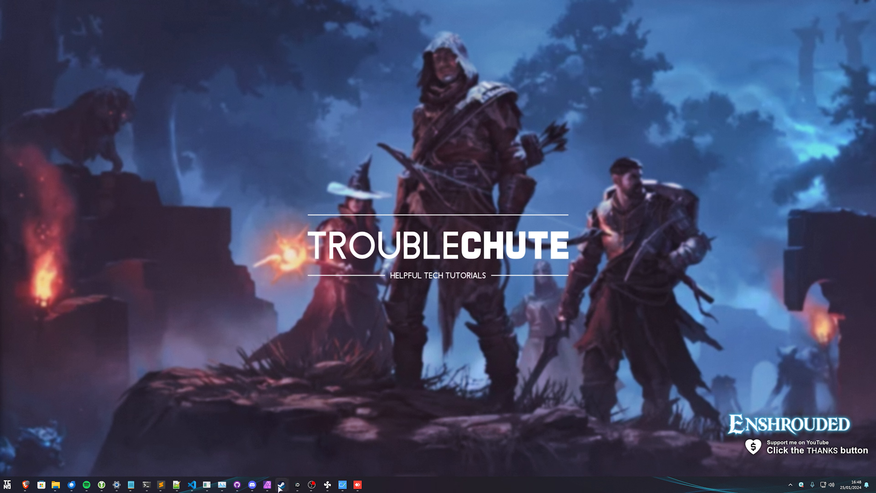
Create a new empty text document in the Ensh folder beside steamcmd.exe
{"action": "left_click", "coordinate": [282, 484]}
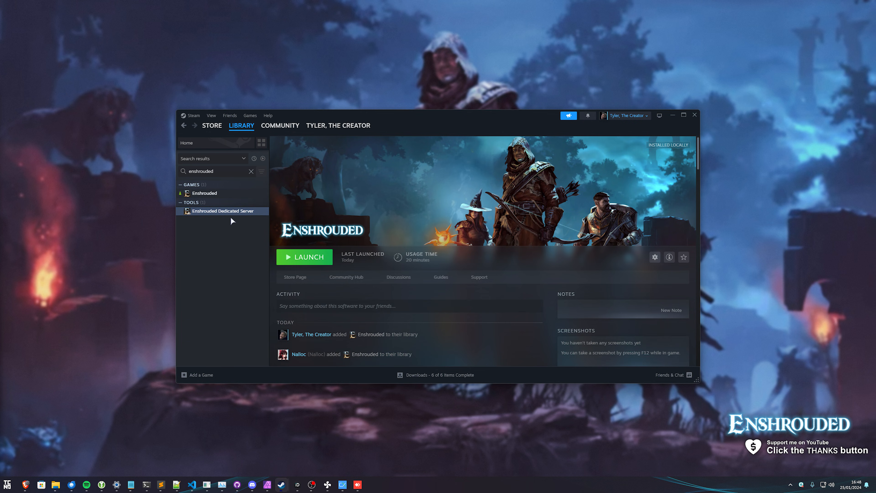
{"action": "mouse_move", "coordinate": [379, 215]}
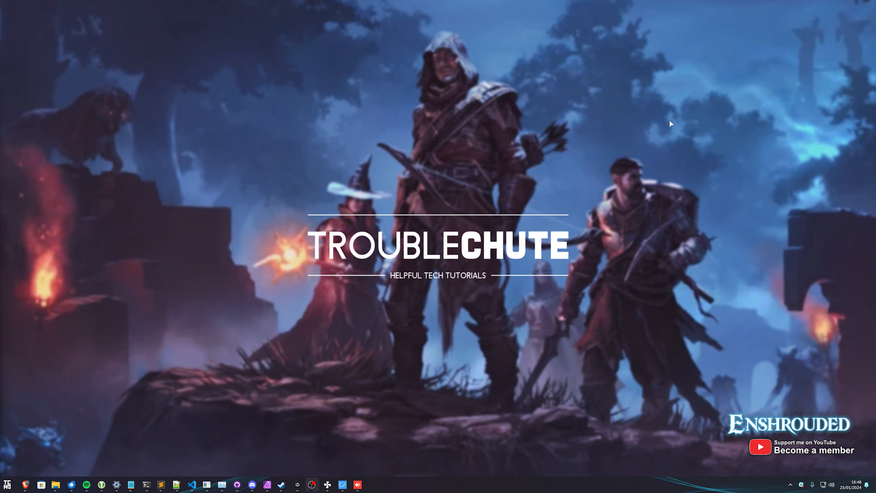
{"action": "mouse_move", "coordinate": [291, 473]}
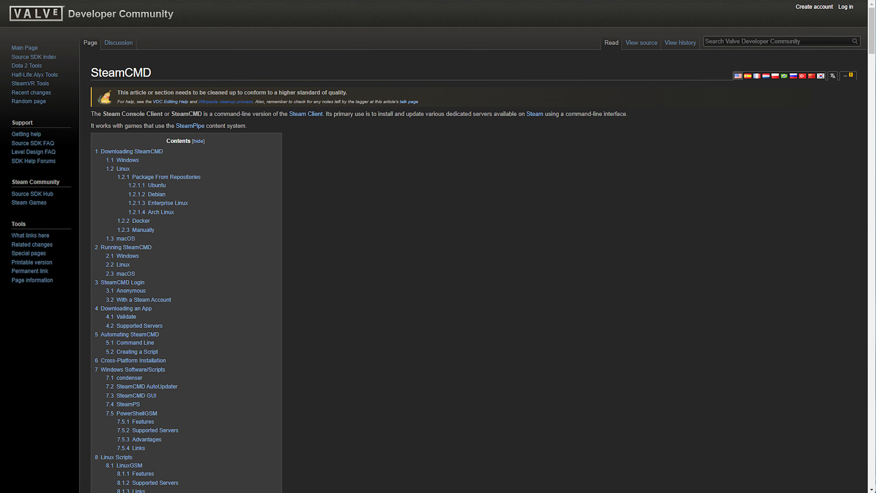
{"action": "mouse_move", "coordinate": [354, 167]}
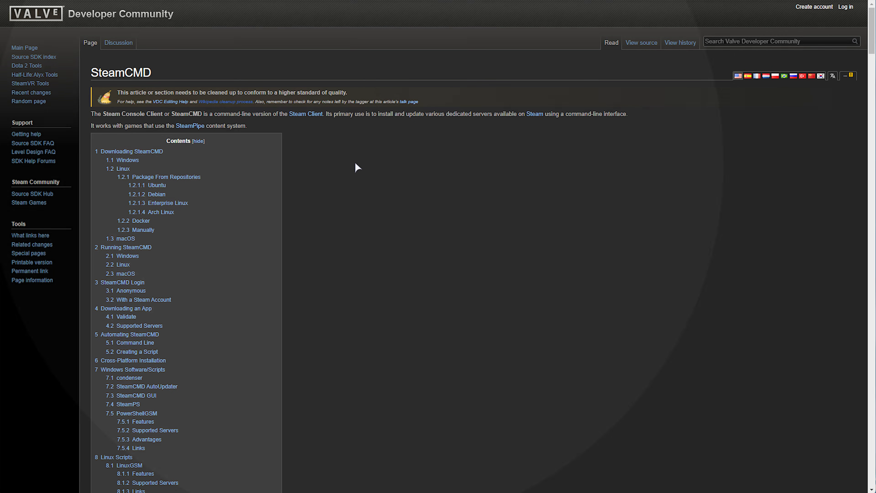
{"action": "scroll", "scroll_direction": "down", "scroll_amount": 3}
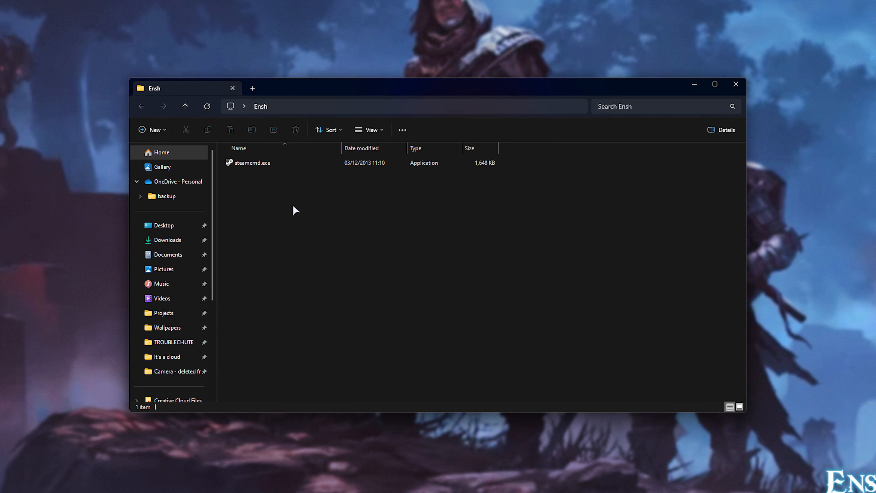
{"action": "right_click", "coordinate": [295, 211]}
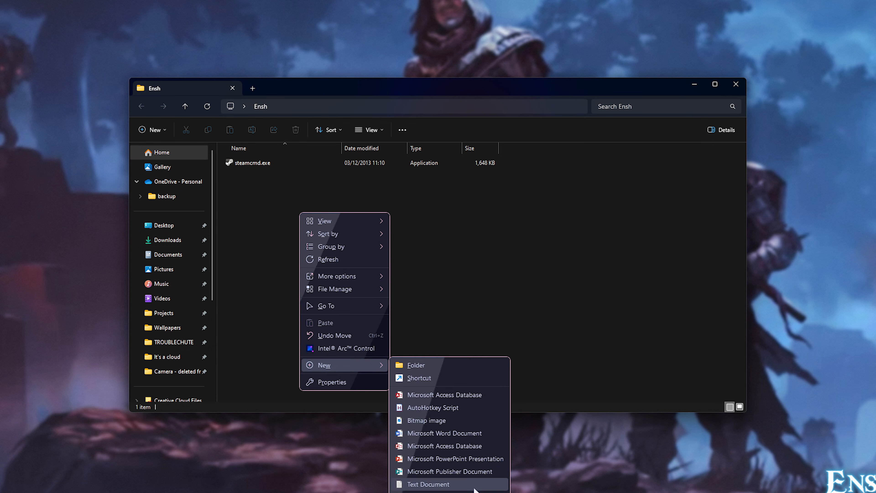
{"action": "left_click", "coordinate": [426, 484]}
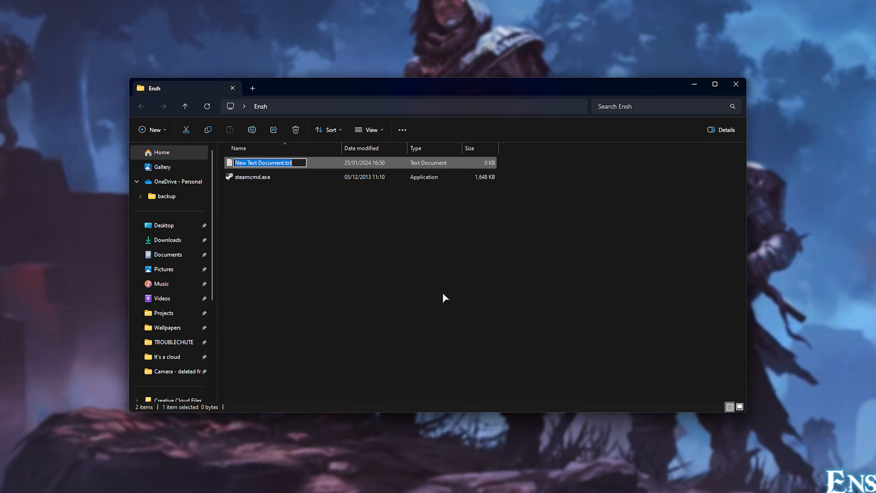
Name the file Launch Enshrouded Server.bat and accept the extension change
{"action": "type", "text": "Launch Ens"}
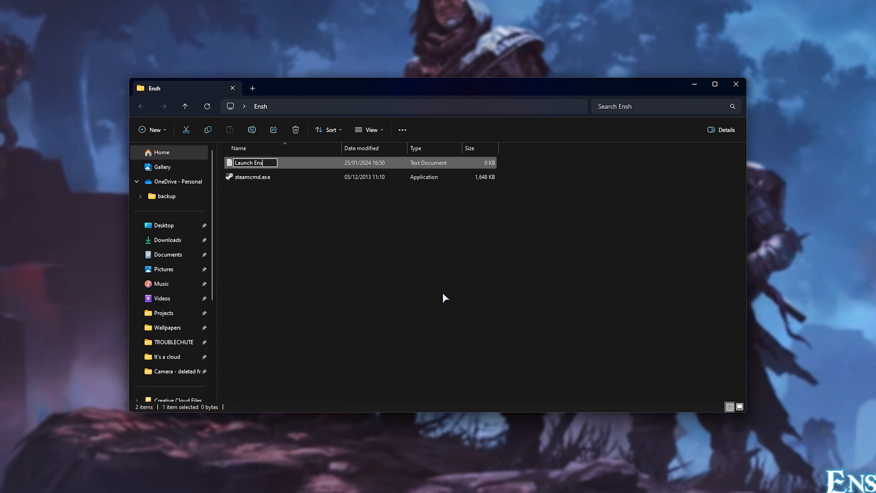
{"action": "type", "text": "hrouded Server.bat"}
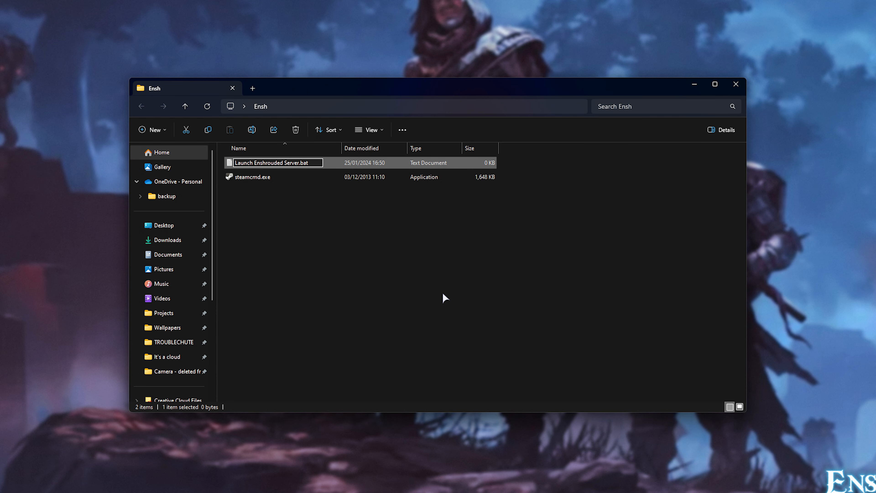
{"action": "key", "text": "Enter"}
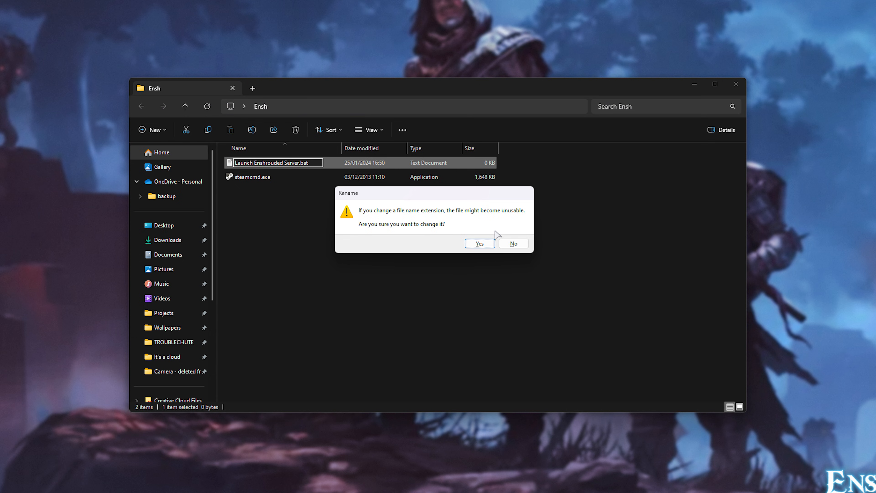
{"action": "left_click", "coordinate": [480, 243]}
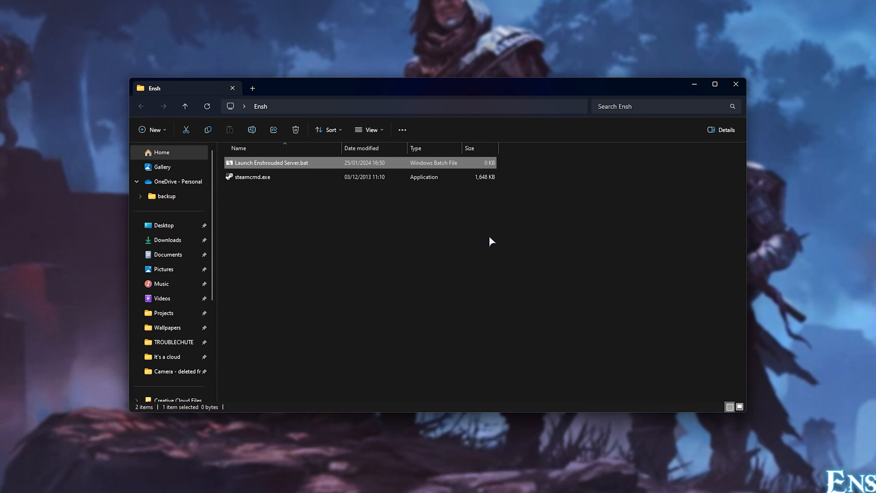
{"action": "mouse_move", "coordinate": [299, 166]}
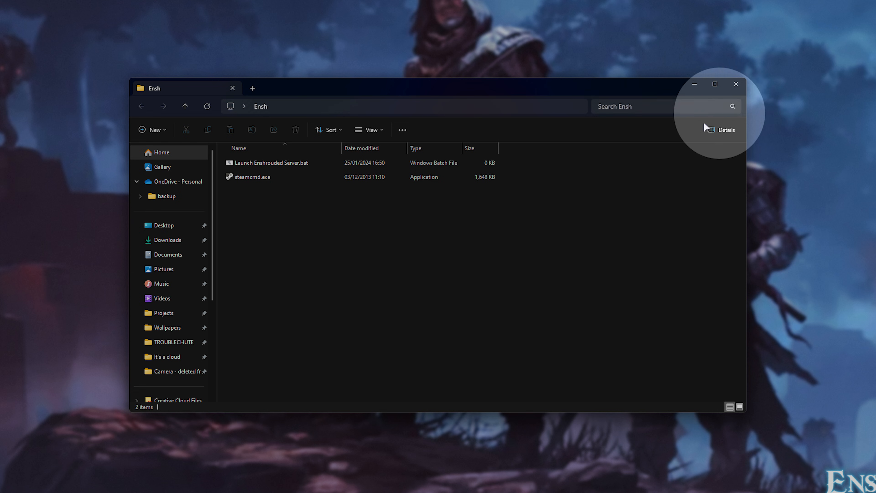
Edit the batch file in Notepad with the steamcmd +app_update 2278520 +quit lines
{"action": "left_click", "coordinate": [271, 163]}
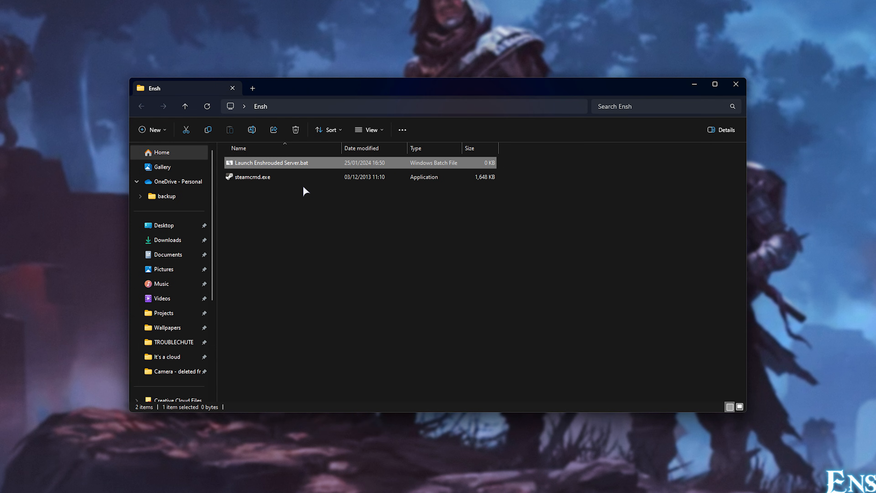
{"action": "left_click", "coordinate": [170, 28]}
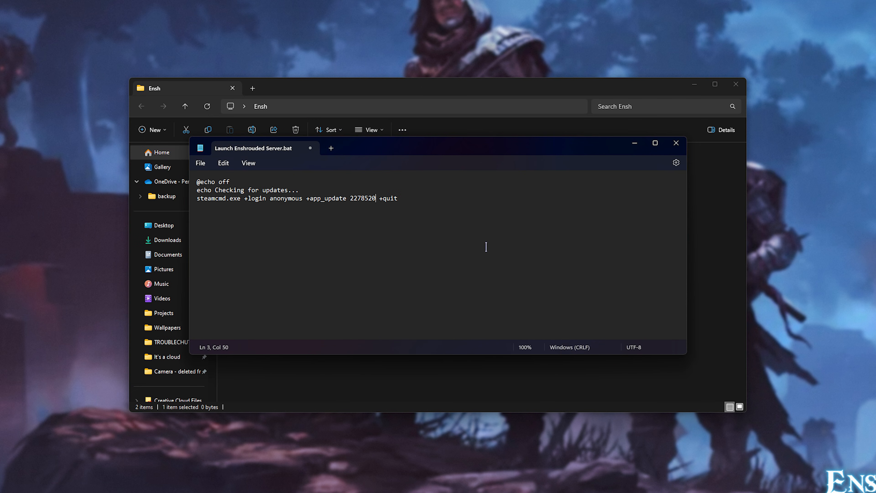
{"action": "key", "text": "ctrl+a"}
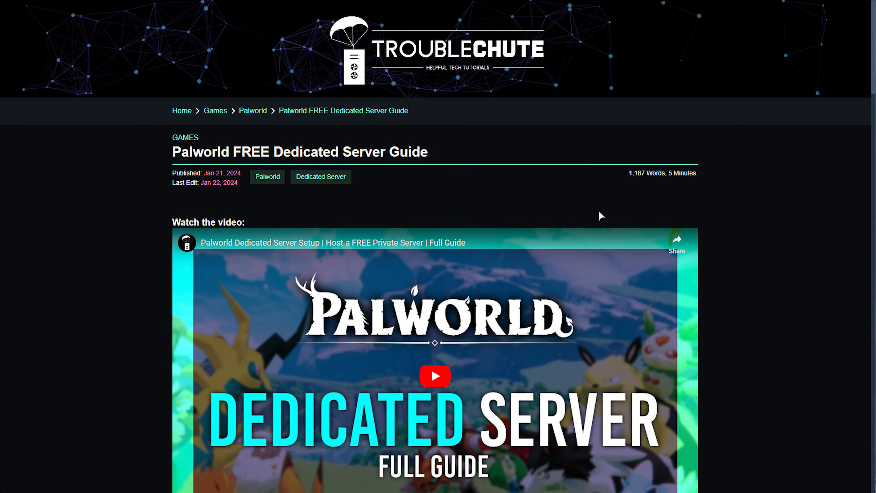
Find the guide's 'Preparing to launch server' heading, then return to the batch file
{"action": "scroll", "scroll_direction": "down", "scroll_amount": 3}
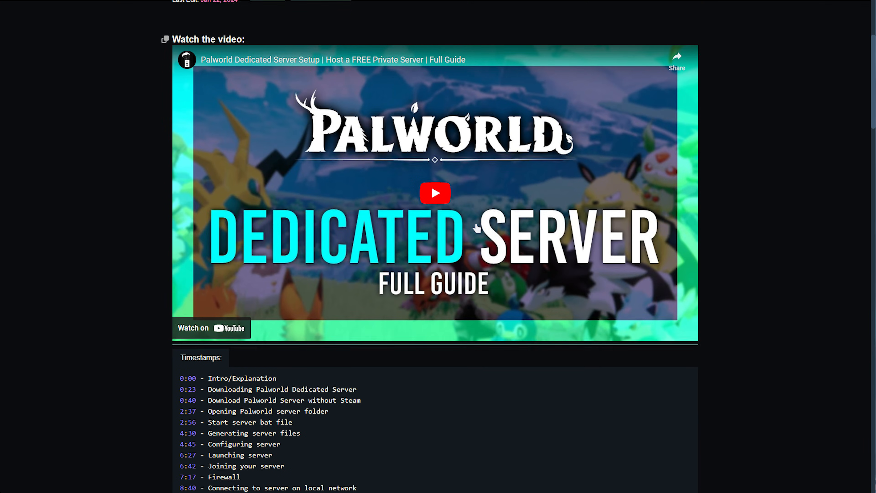
{"action": "scroll", "scroll_direction": "down", "scroll_amount": 3}
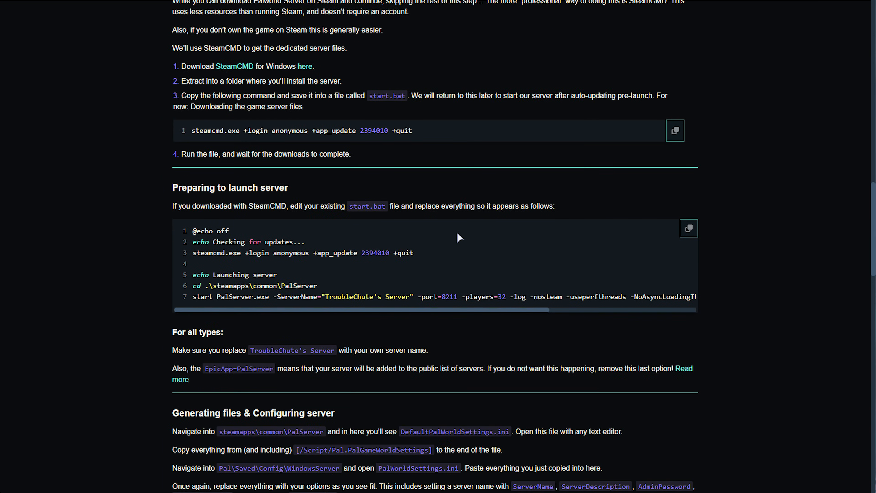
{"action": "double_click", "coordinate": [230, 187]}
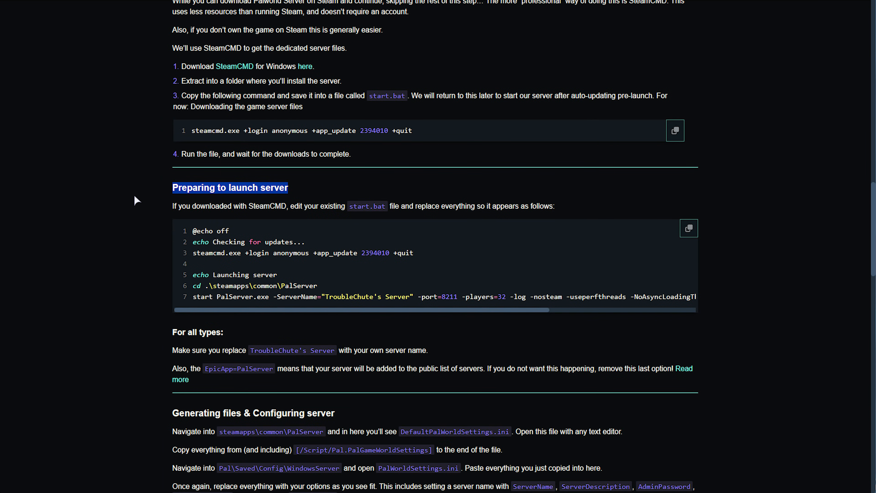
{"action": "left_click", "coordinate": [689, 228]}
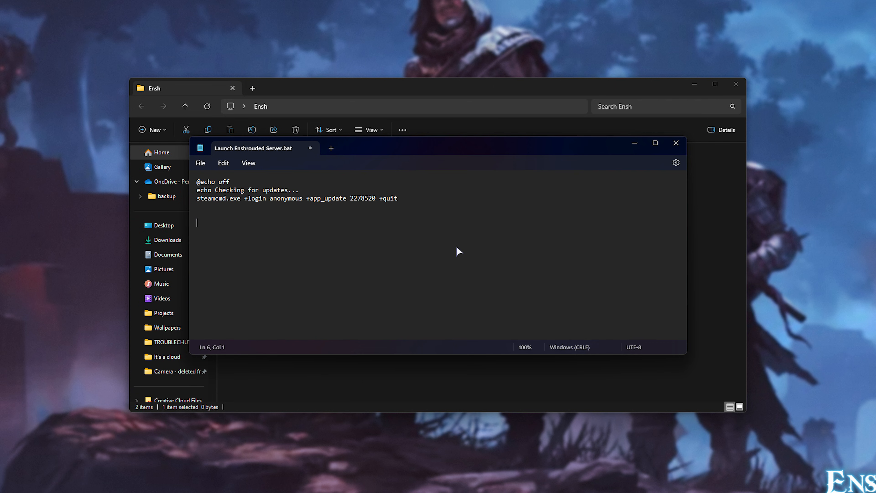
Save the three-line update script and close Notepad
{"action": "left_click", "coordinate": [396, 198]}
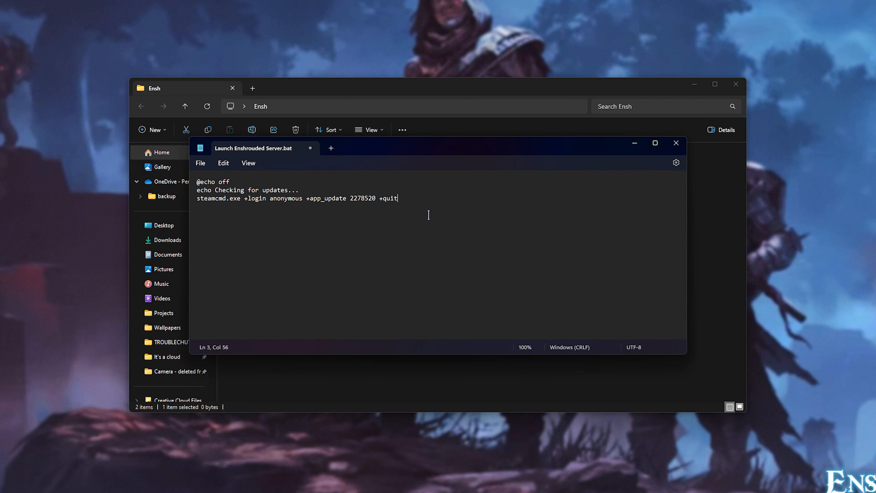
{"action": "key", "text": "ctrl+a"}
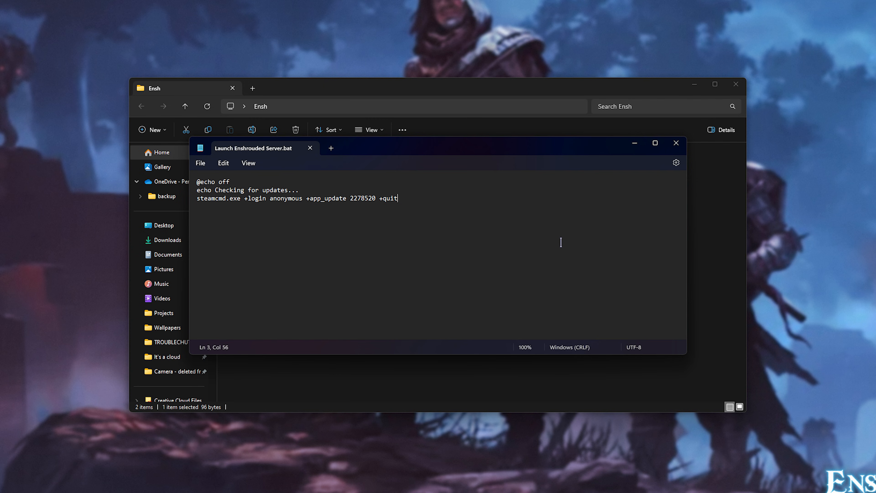
{"action": "left_click", "coordinate": [676, 142]}
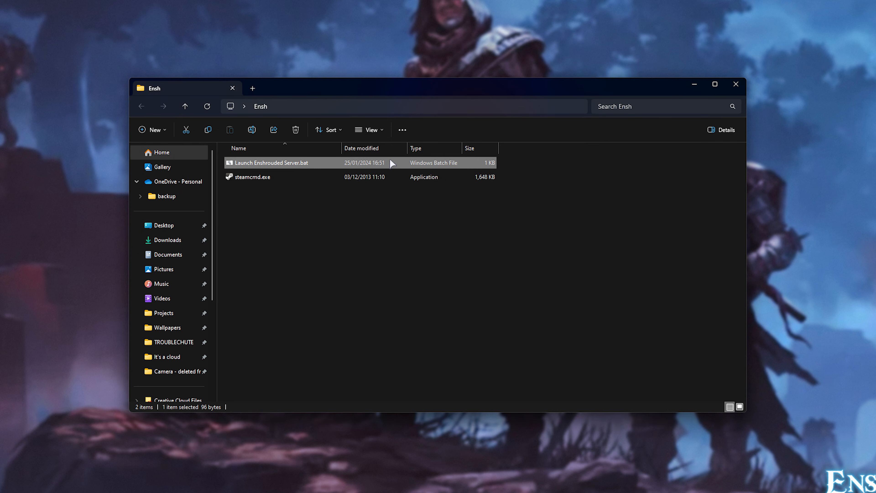
Run Launch Enshrouded Server.bat so SteamCMD downloads the server files into Ensh
{"action": "double_click", "coordinate": [267, 162]}
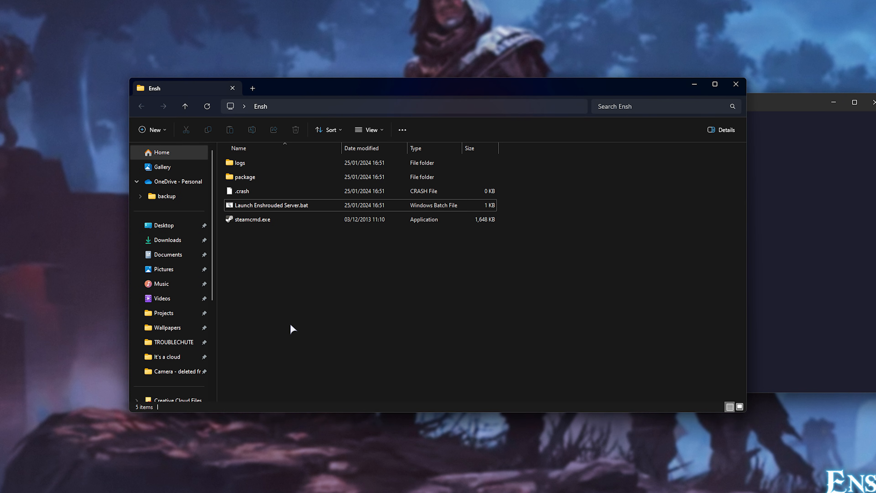
{"action": "double_click", "coordinate": [272, 205]}
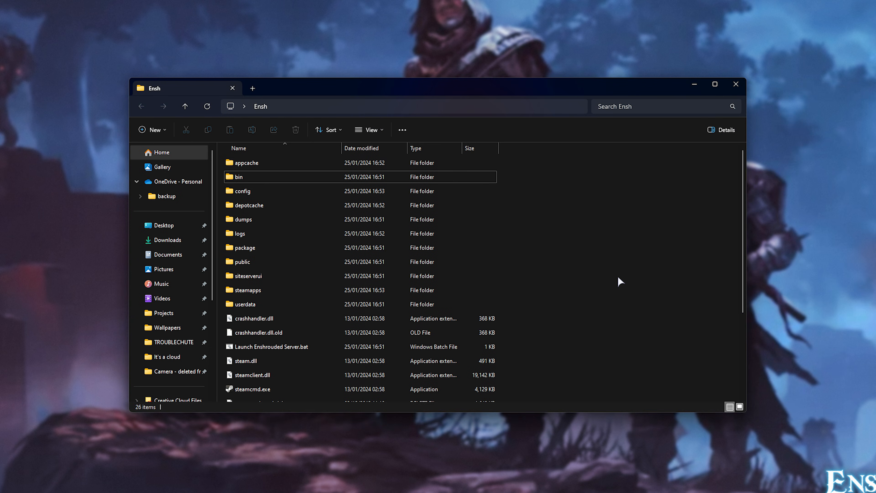
Browse steamapps\common\EnshroudedServer, run enshrouded_server.exe once, and select enshrouded_server.json
{"action": "double_click", "coordinate": [248, 290]}
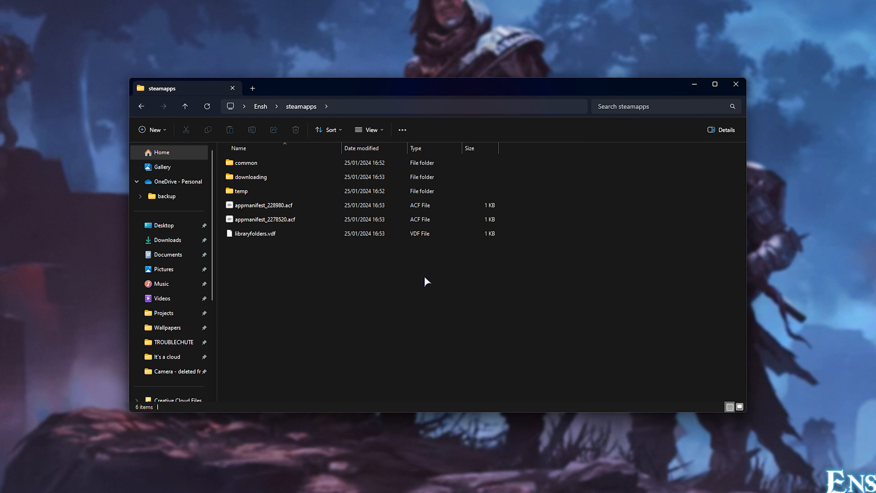
{"action": "double_click", "coordinate": [245, 162]}
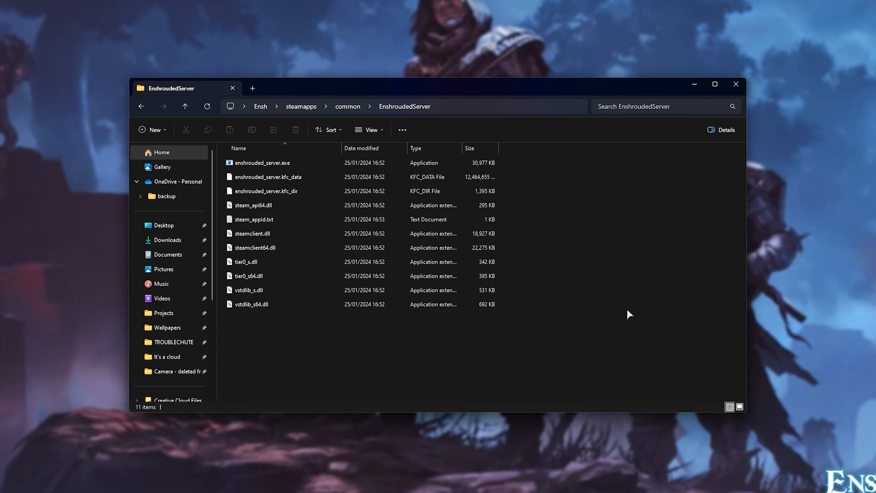
{"action": "left_click", "coordinate": [262, 163]}
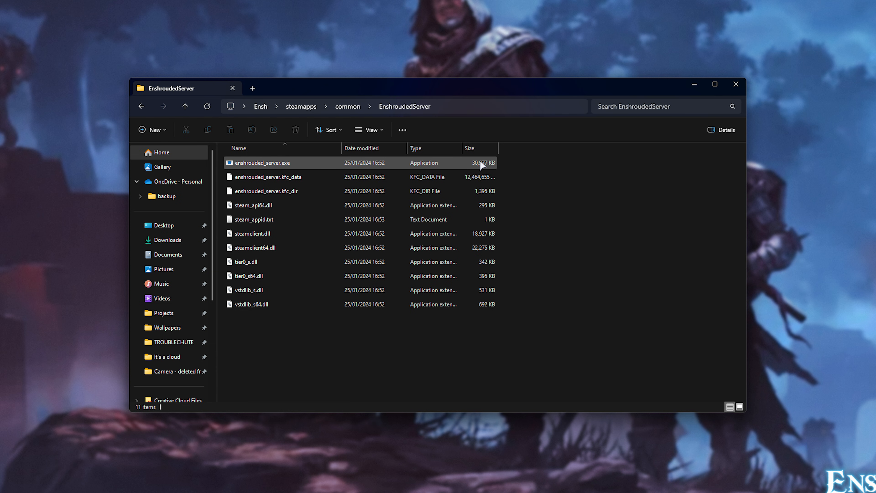
{"action": "double_click", "coordinate": [263, 162]}
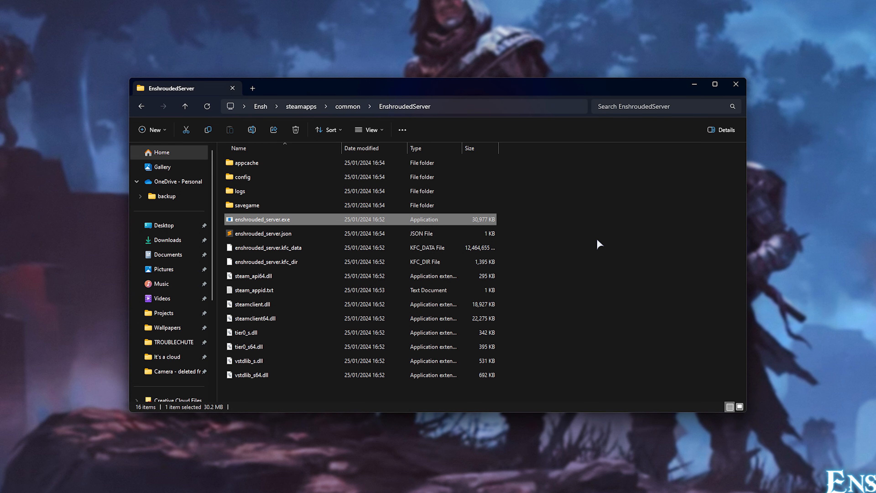
{"action": "left_click", "coordinate": [262, 234]}
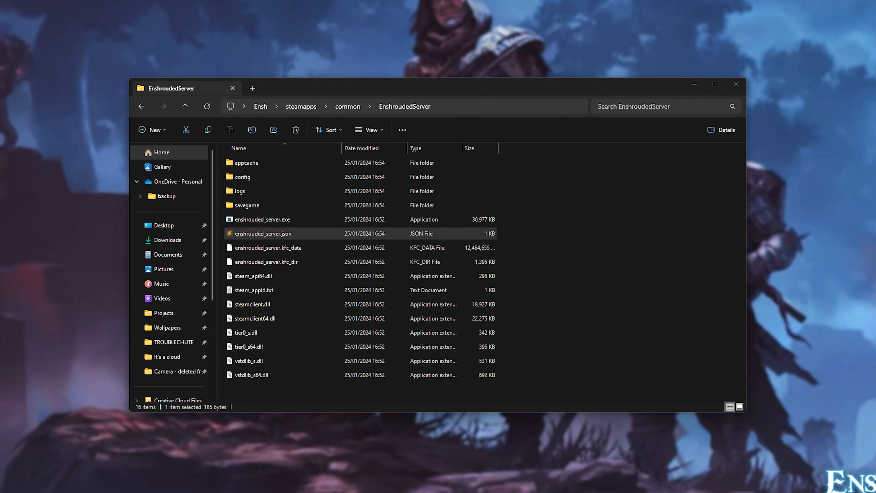
Set the server name to "TroubleChute's Server" in enshrouded_server.json and review the ip line
{"action": "double_click", "coordinate": [262, 234]}
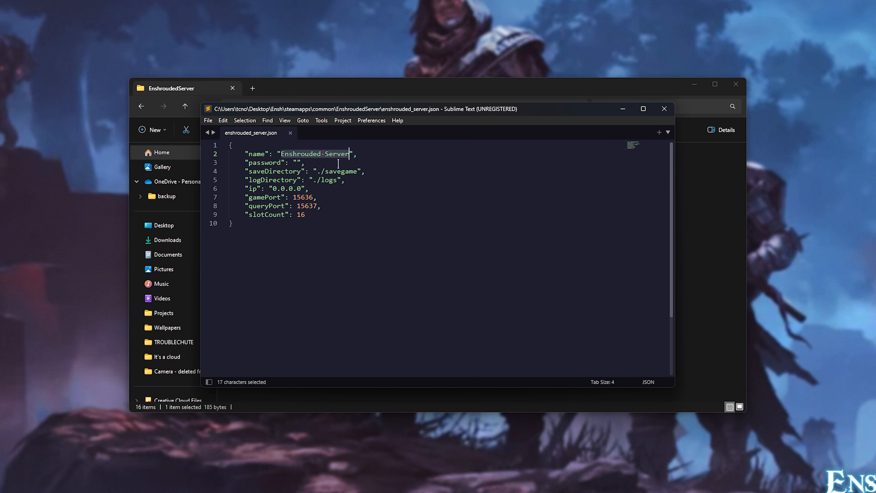
{"action": "type", "text": "TroubleChute's S"}
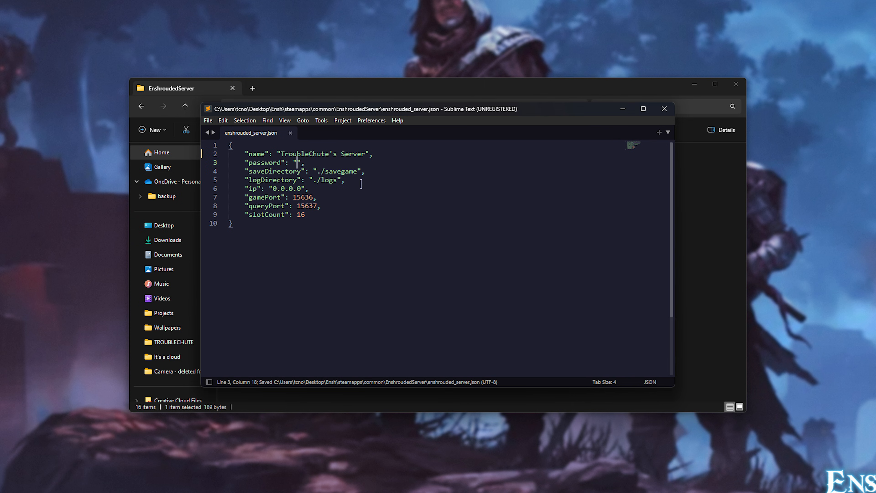
{"action": "left_click_drag", "start_coordinate": [244, 171], "coordinate": [345, 179]}
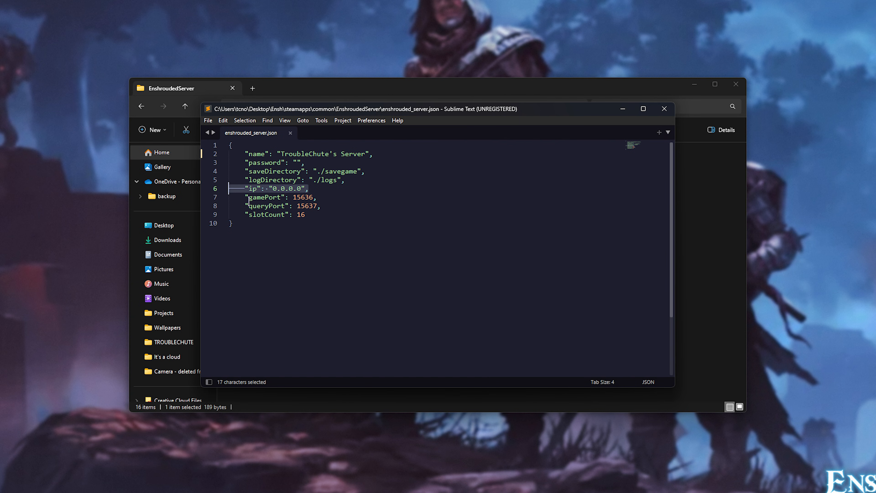
{"action": "mouse_move", "coordinate": [318, 189]}
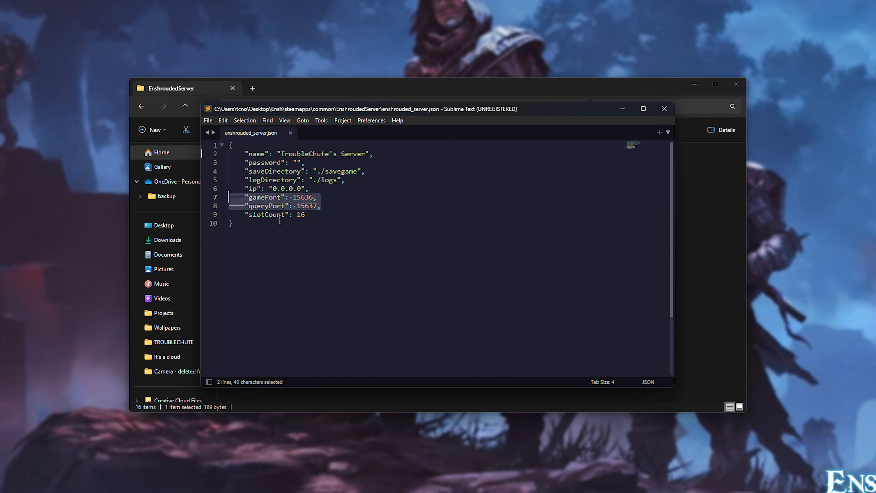
{"action": "mouse_move", "coordinate": [328, 288]}
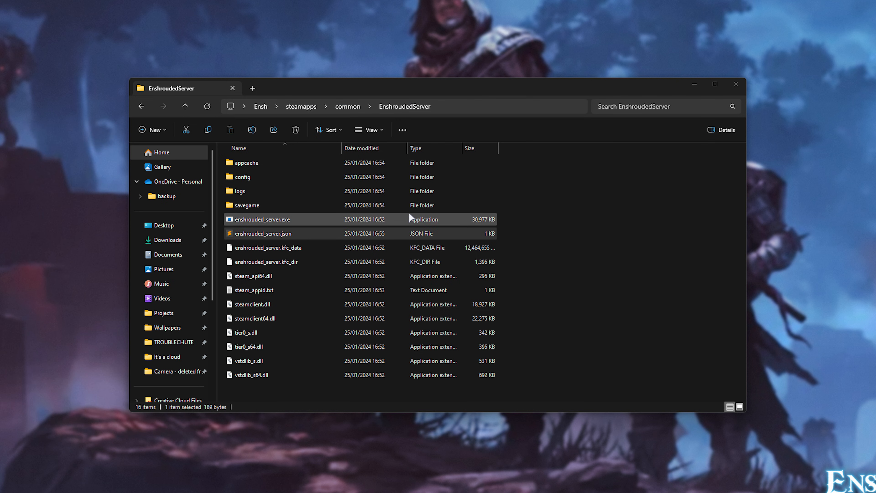
Scroll the TroubleChute guide to the Generating files & Configuring server section
{"action": "left_click", "coordinate": [263, 234]}
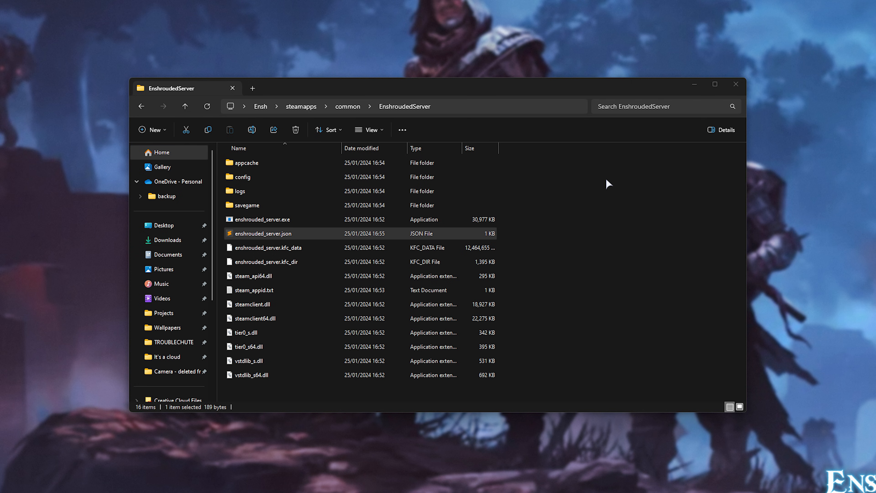
{"action": "mouse_move", "coordinate": [33, 196]}
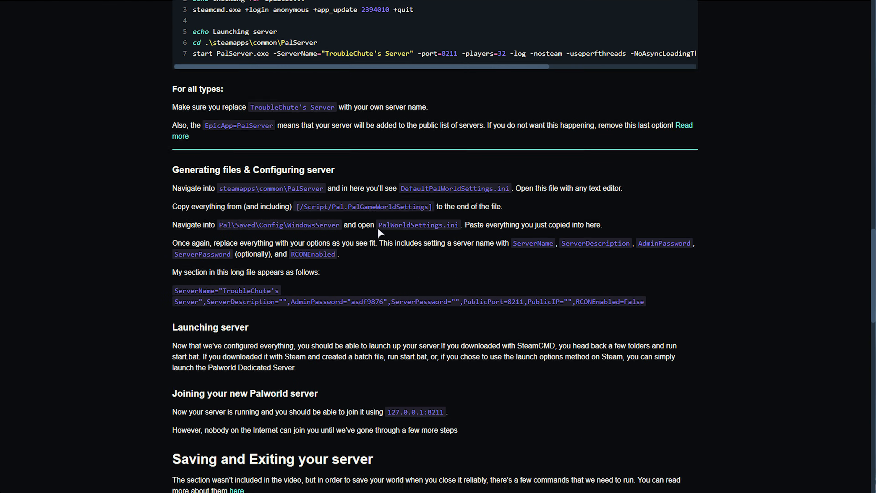
{"action": "scroll", "scroll_direction": "down", "scroll_amount": 3}
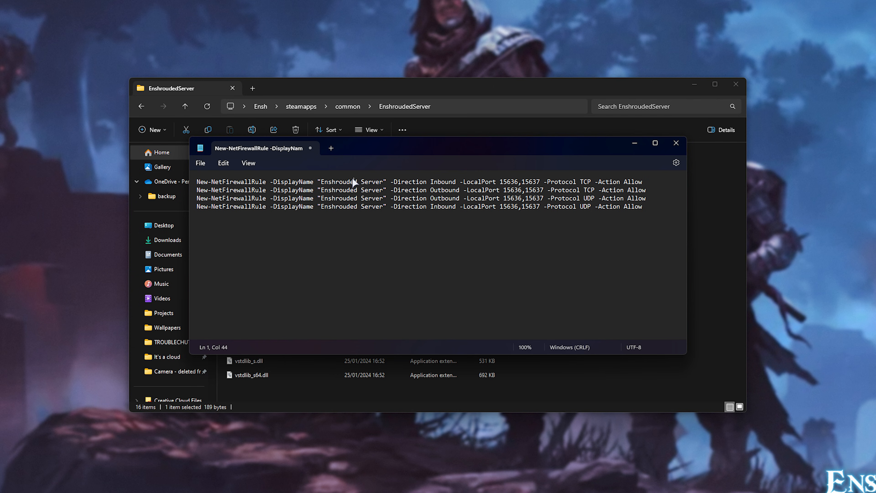
{"action": "double_click", "coordinate": [349, 181]}
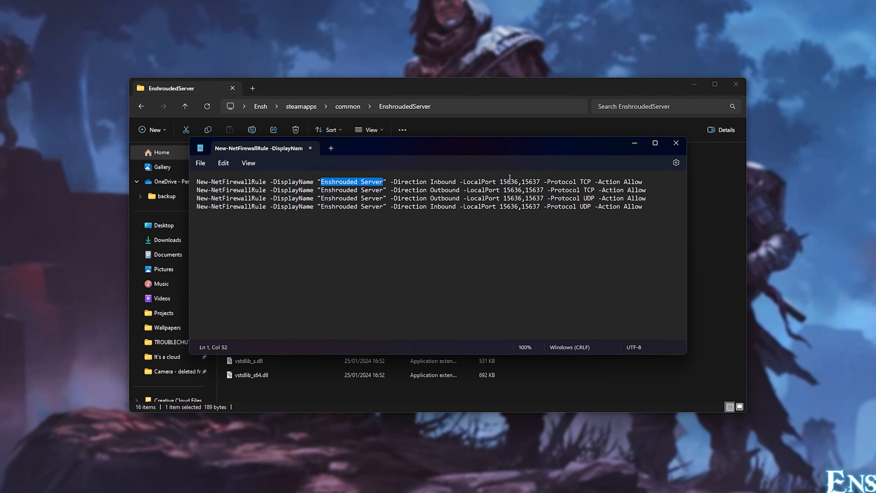
{"action": "double_click", "coordinate": [532, 190]}
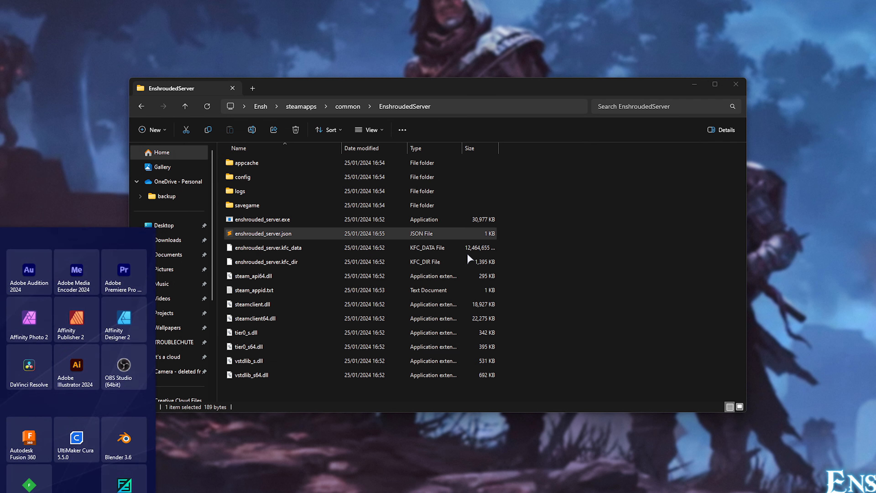
Run the New-NetFirewallRule commands in PowerShell, confirming the multi-line paste
{"action": "type", "text": "powershell"}
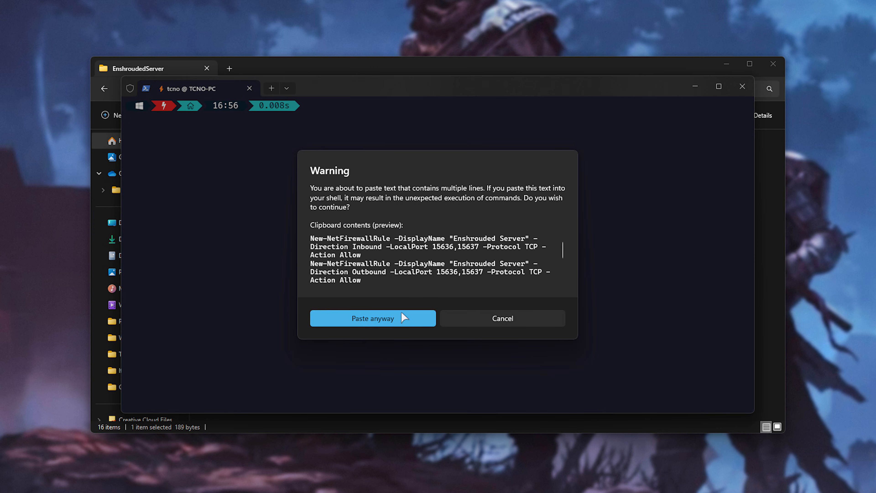
{"action": "left_click", "coordinate": [372, 318]}
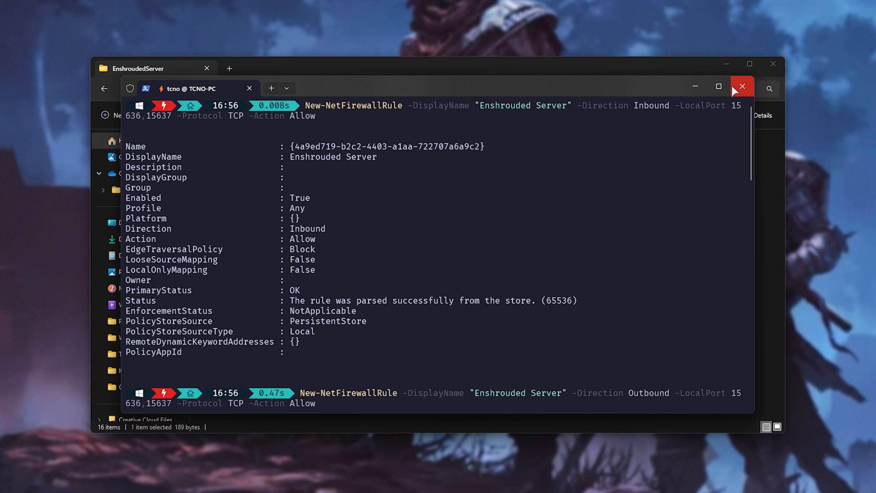
Close Windows Terminal, returning to the EnshroudedServer folder in File Explorer
{"action": "left_click", "coordinate": [742, 86]}
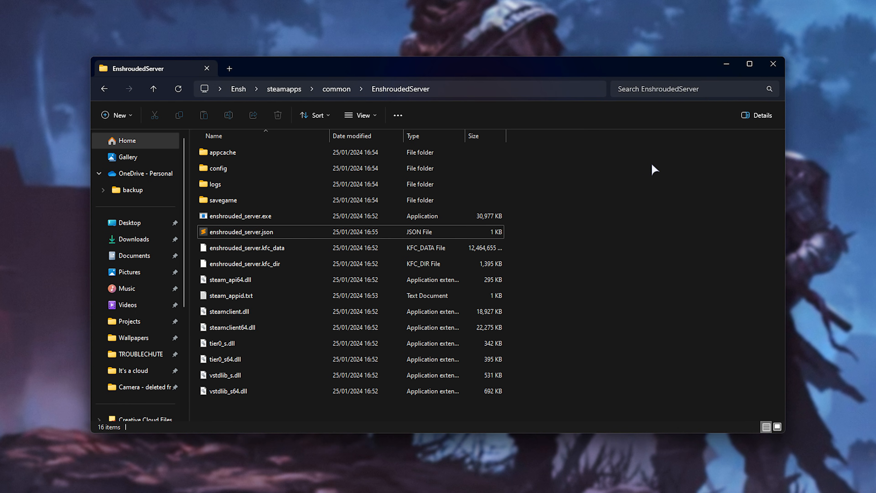
{"action": "mouse_move", "coordinate": [827, 250]}
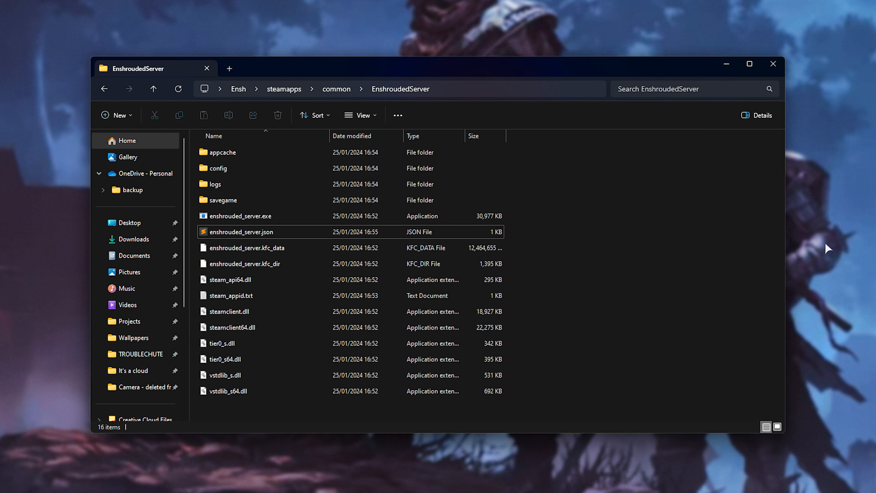
{"action": "mouse_move", "coordinate": [49, 306]}
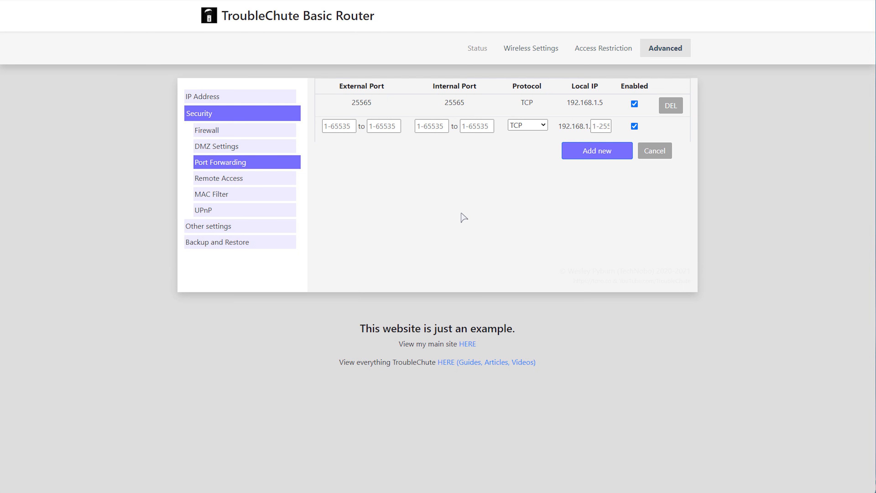
{"action": "mouse_move", "coordinate": [452, 208]}
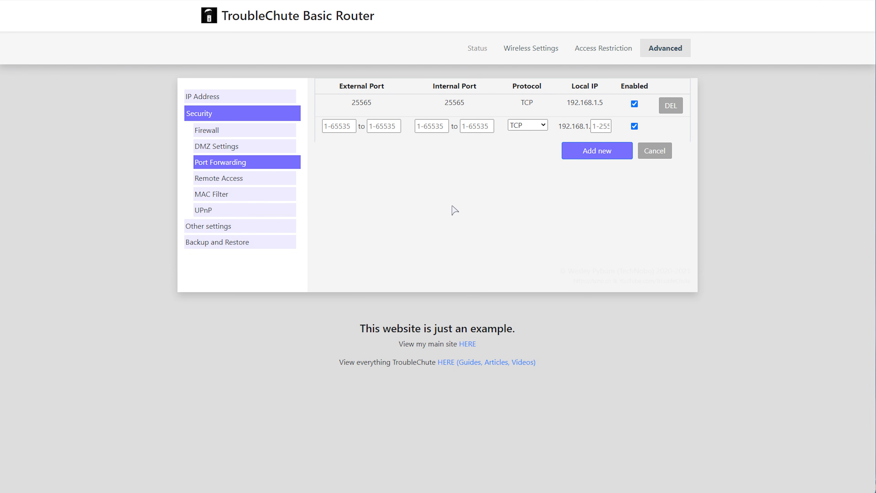
{"action": "mouse_move", "coordinate": [455, 229]}
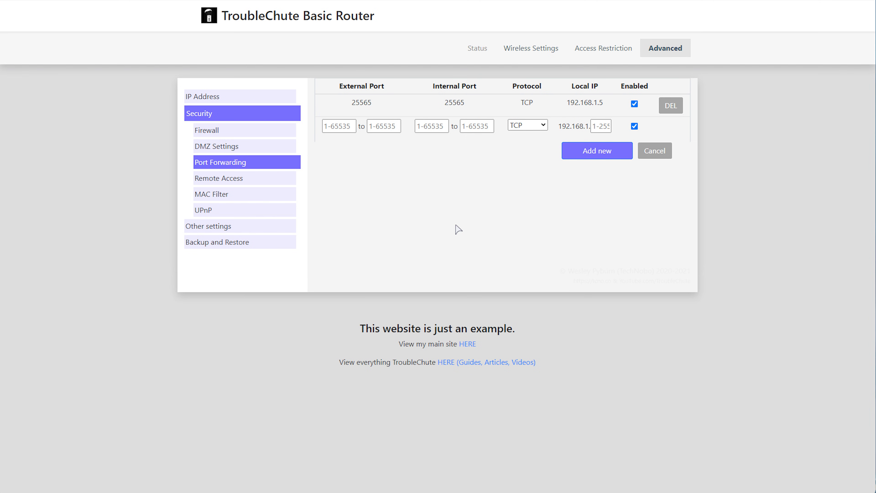
{"action": "mouse_move", "coordinate": [510, 269]}
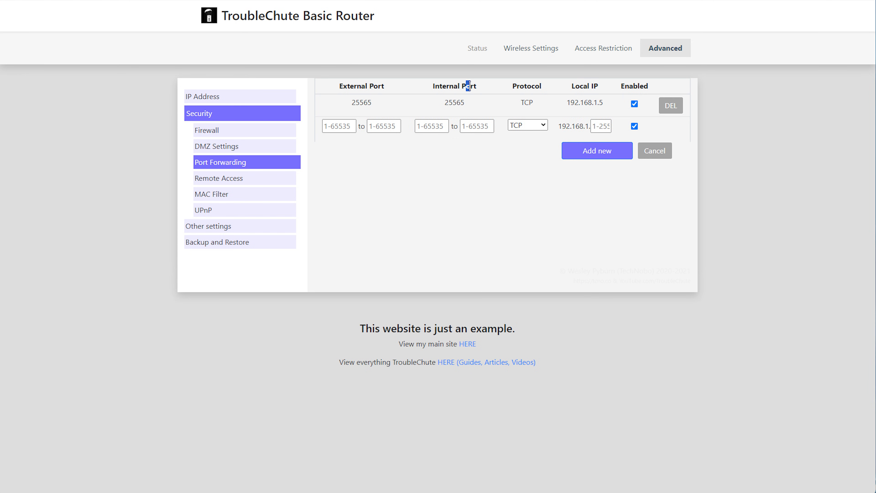
Enter the external port range 15636 to 15637 for the new forwarding entry
{"action": "type", "text": "15636"}
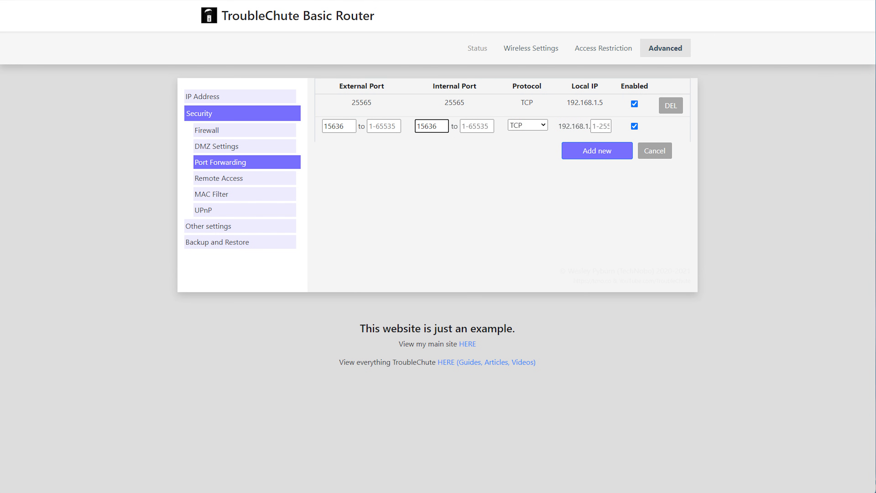
{"action": "left_click", "coordinate": [383, 126]}
{"action": "type", "text": "15637"}
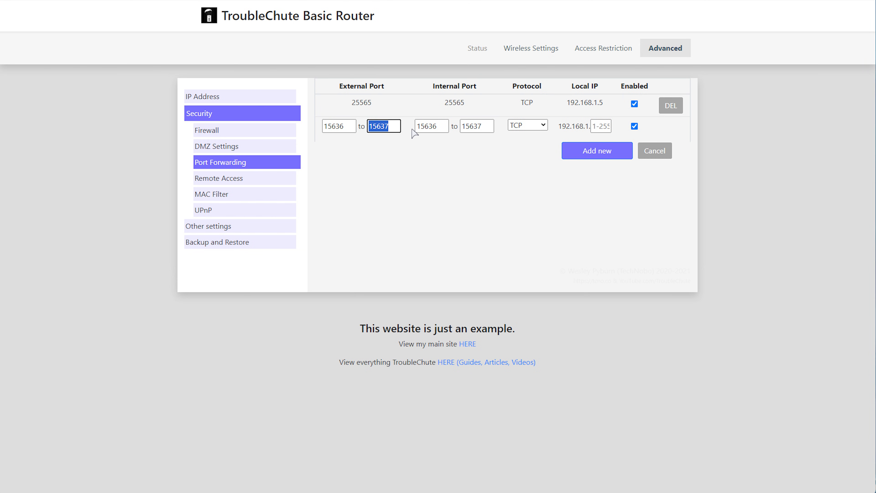
{"action": "mouse_move", "coordinate": [372, 153]}
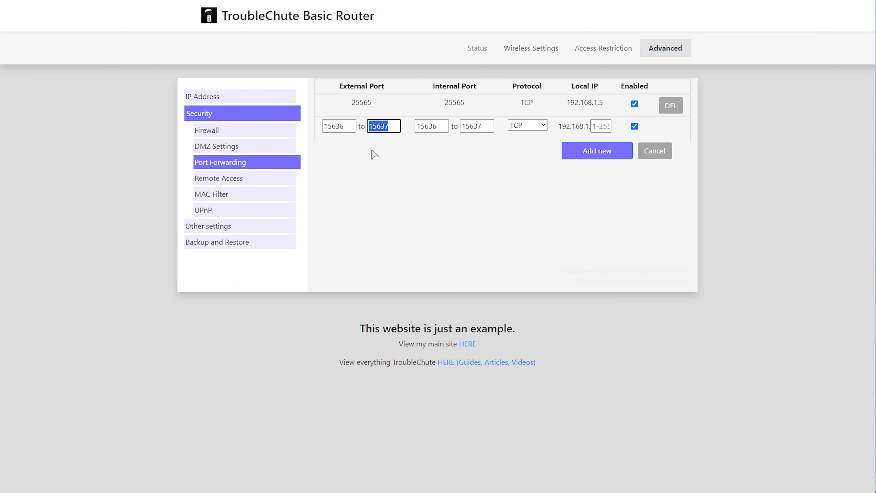
{"action": "mouse_move", "coordinate": [379, 167]}
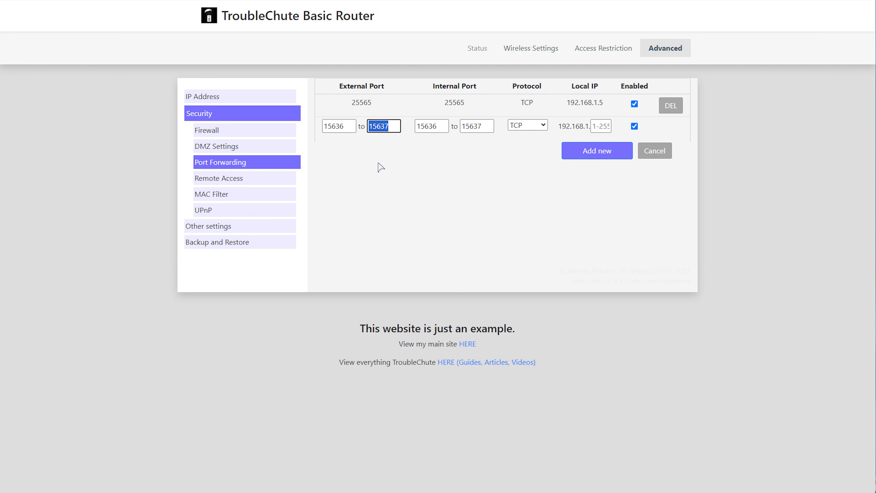
{"action": "left_click", "coordinate": [339, 126]}
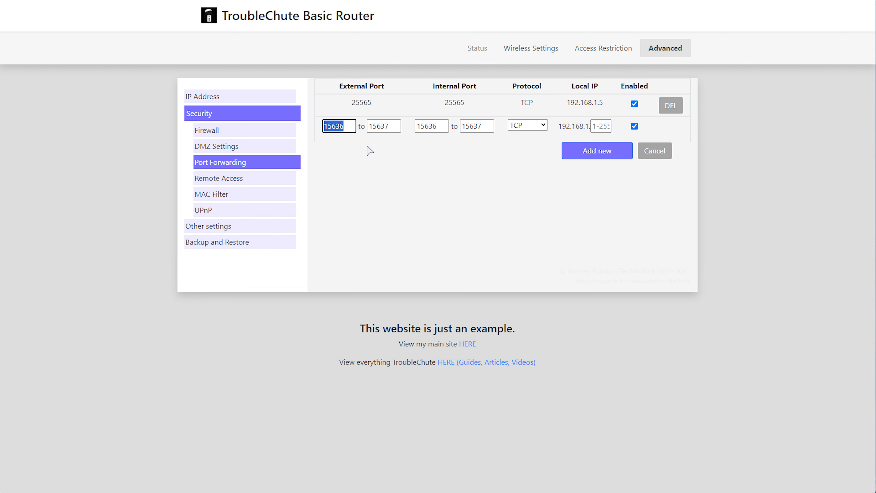
{"action": "left_click", "coordinate": [384, 126]}
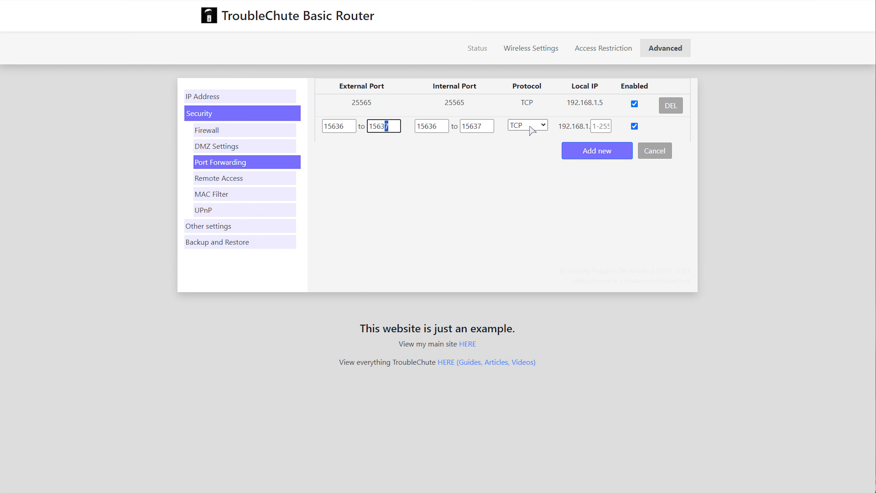
Set the forwarding rule's protocol to TCP/UDP
{"action": "left_click", "coordinate": [527, 125]}
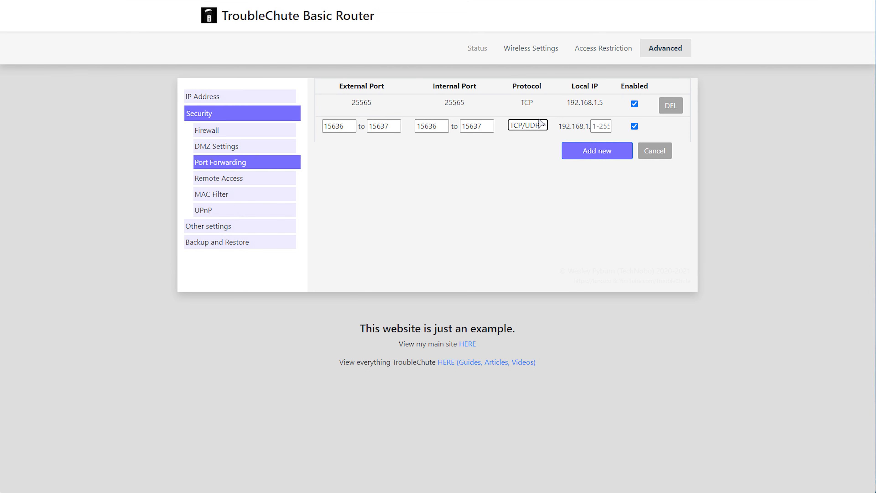
{"action": "left_click", "coordinate": [528, 125]}
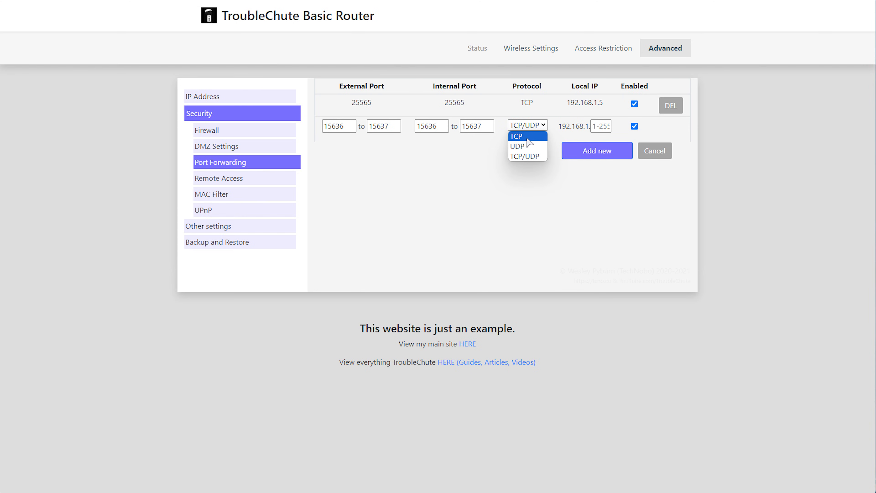
{"action": "left_click", "coordinate": [528, 157]}
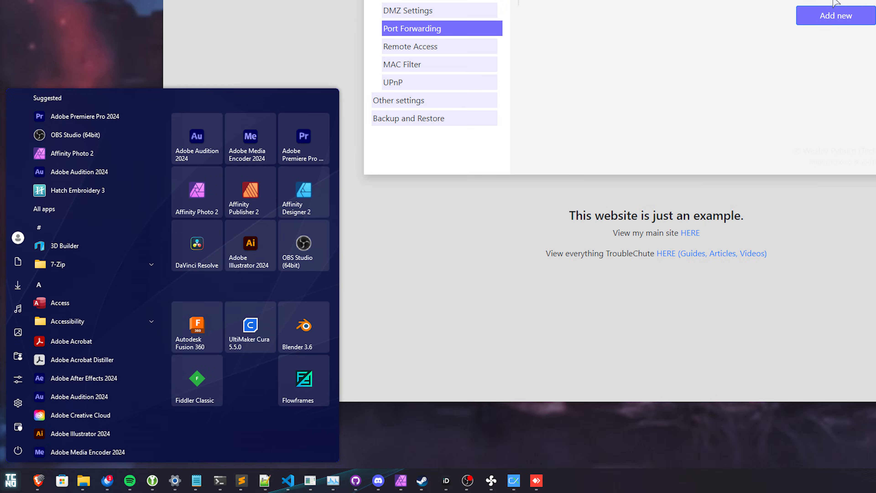
Run ipconfig in Terminal and pick out the IPv4 address 192.168.1.50, then return to the router page
{"action": "type", "text": "terminal"}
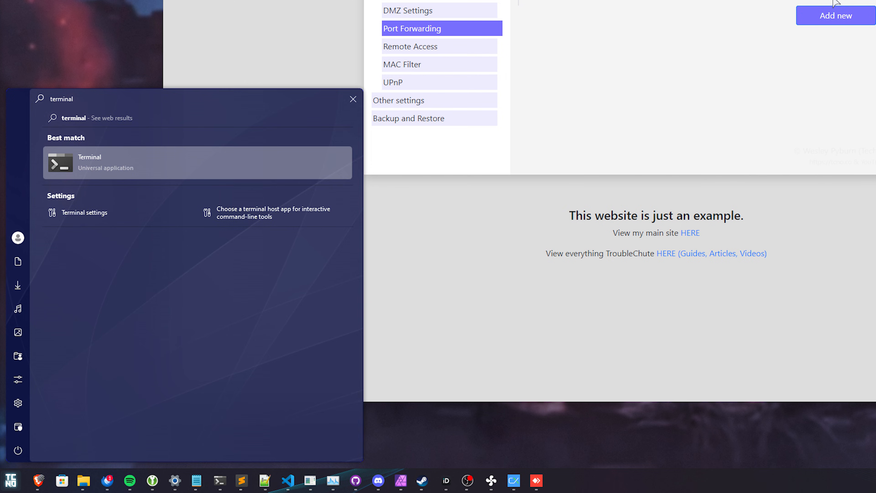
{"action": "left_click", "coordinate": [89, 163]}
{"action": "type", "text": "ipconfig"}
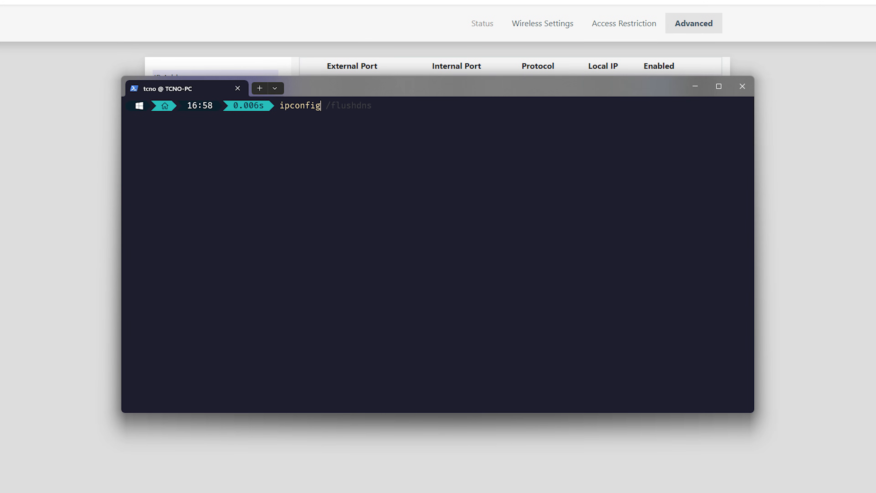
{"action": "key", "text": "Enter"}
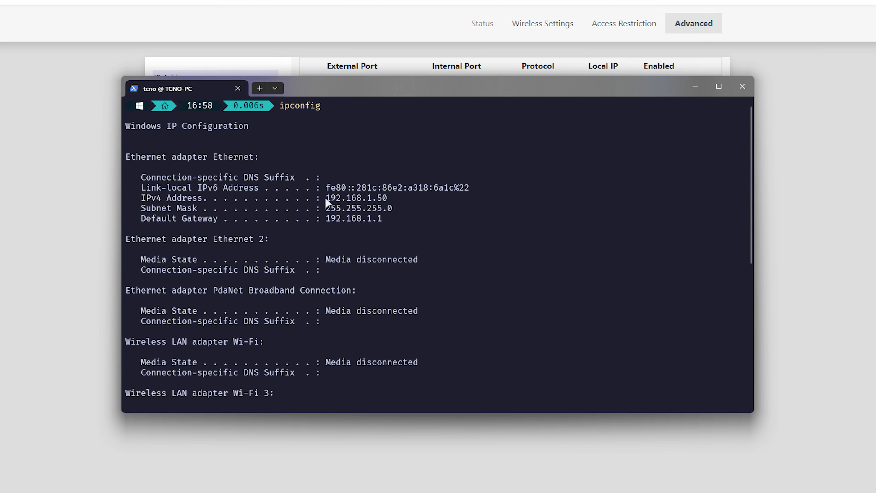
{"action": "double_click", "coordinate": [354, 197]}
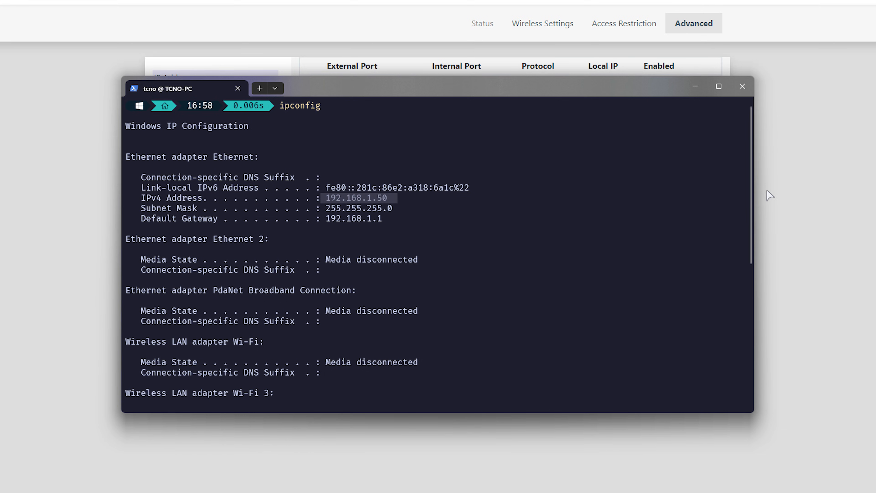
{"action": "left_click", "coordinate": [741, 86]}
{"action": "type", "text": "50"}
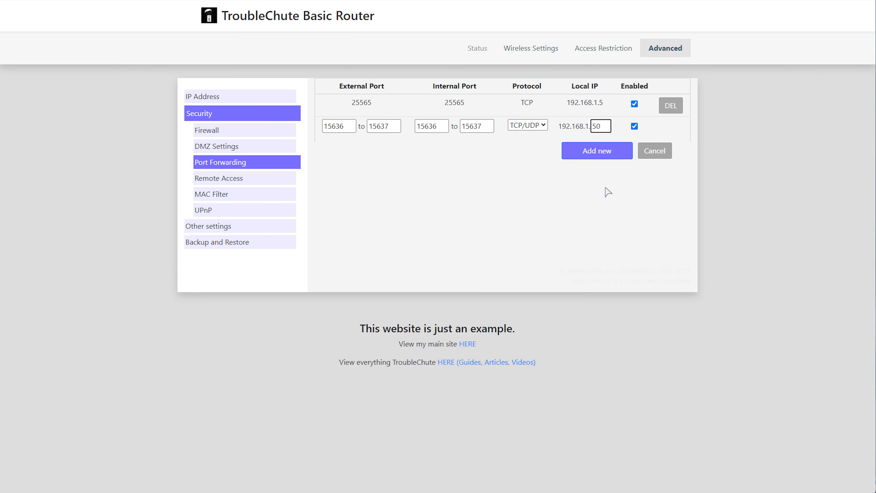
Save the 15636–15637 TCP/UDP rule to 192.168.1.50 with Add new
{"action": "left_click", "coordinate": [597, 151]}
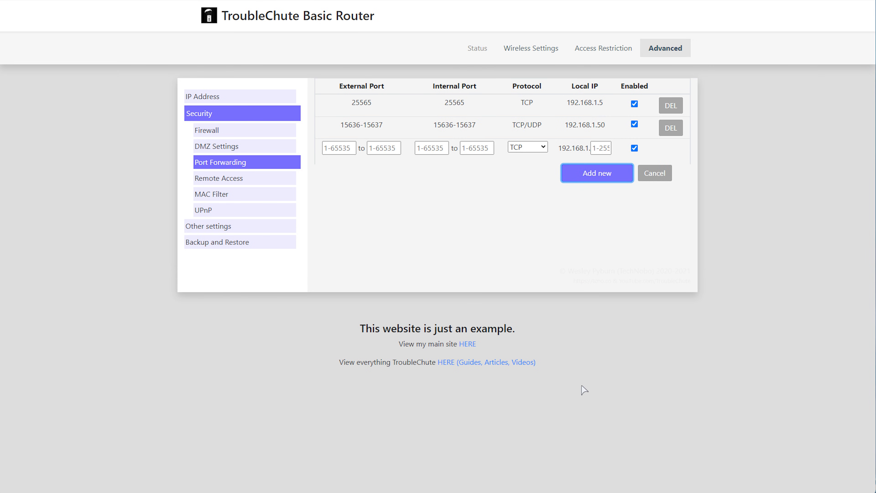
{"action": "mouse_move", "coordinate": [600, 365]}
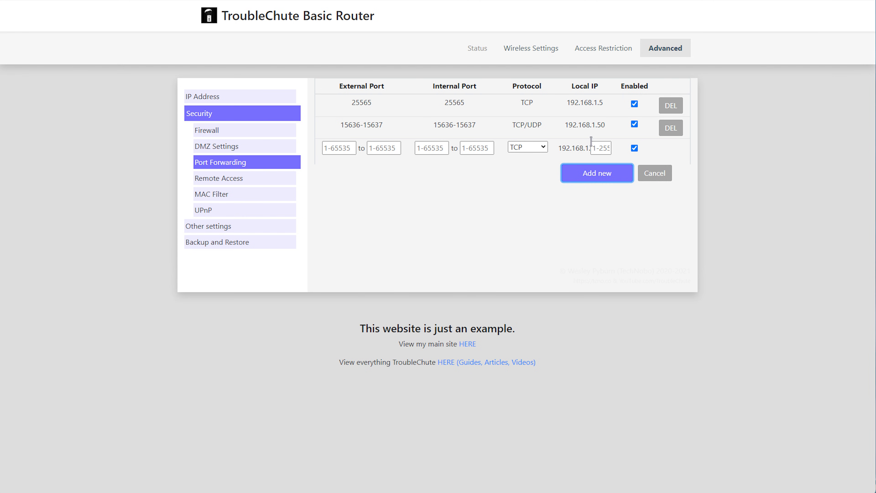
{"action": "double_click", "coordinate": [585, 124]}
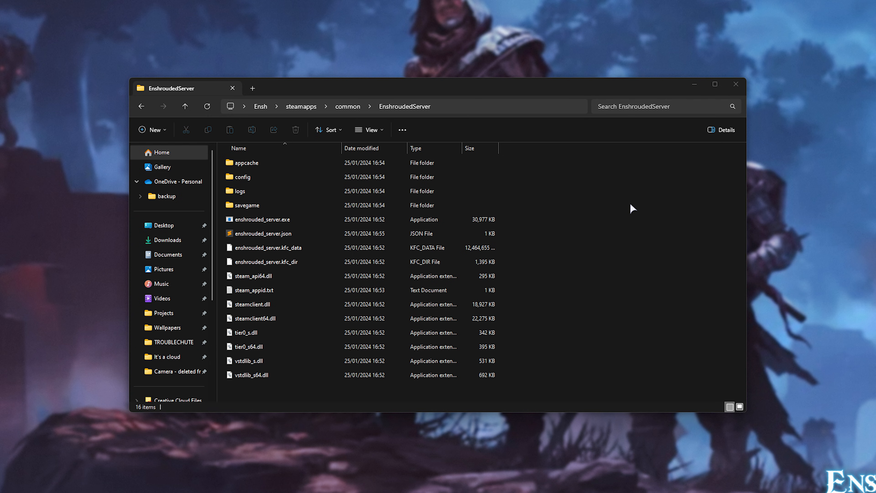
{"action": "mouse_move", "coordinate": [768, 71]}
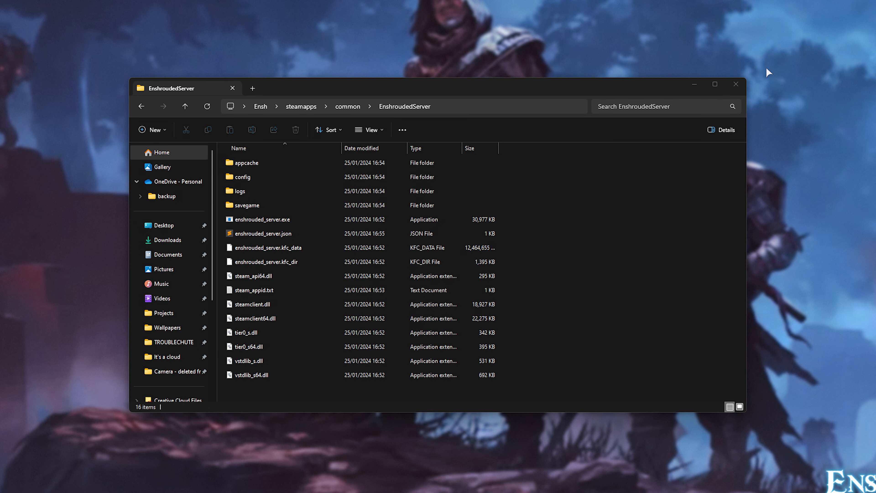
Launch enshrouded_server.exe from the EnshroudedServer folder
{"action": "left_click", "coordinate": [260, 234]}
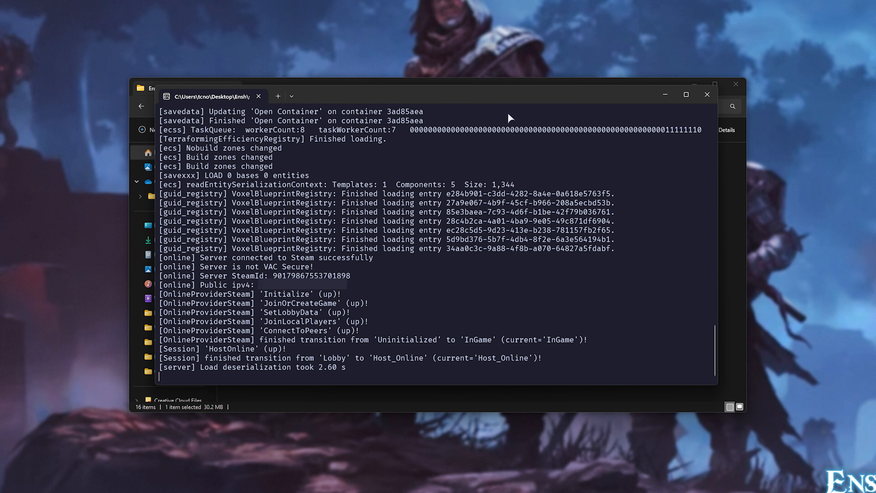
{"action": "mouse_move", "coordinate": [509, 104]}
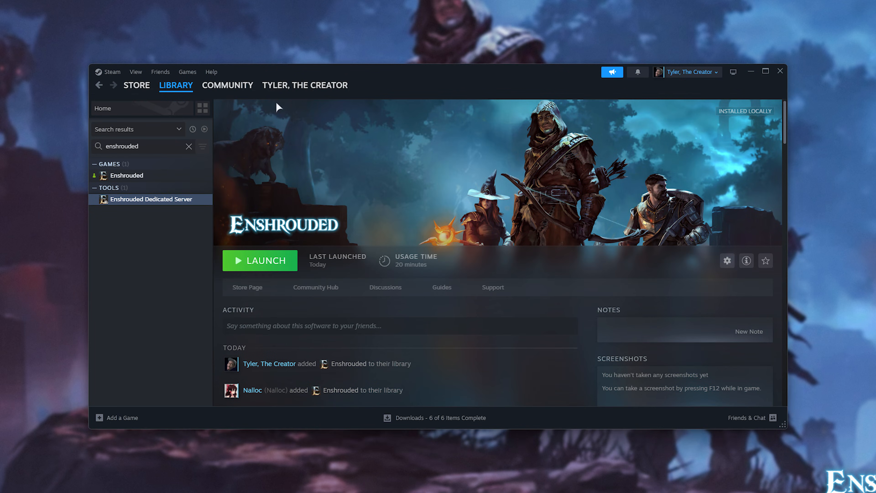
Add 127.0.0.1:15637 as a favorite in Steam's Game Servers browser
{"action": "left_click", "coordinate": [135, 72]}
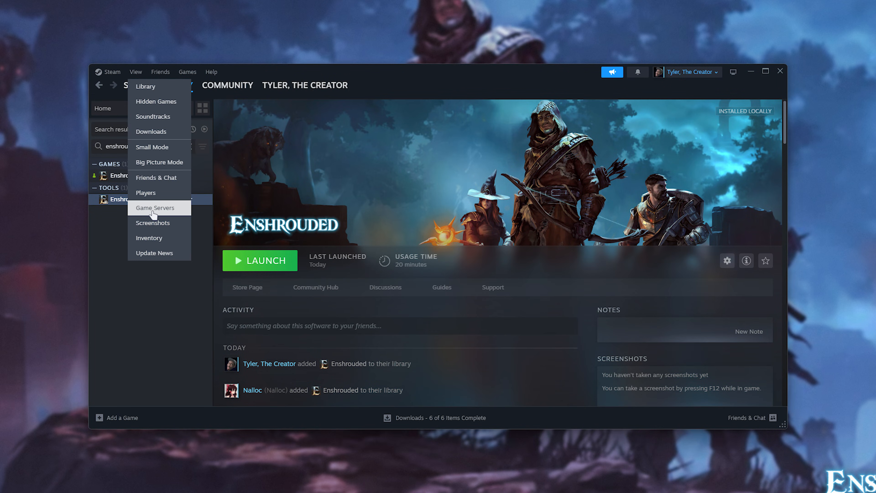
{"action": "left_click", "coordinate": [155, 207]}
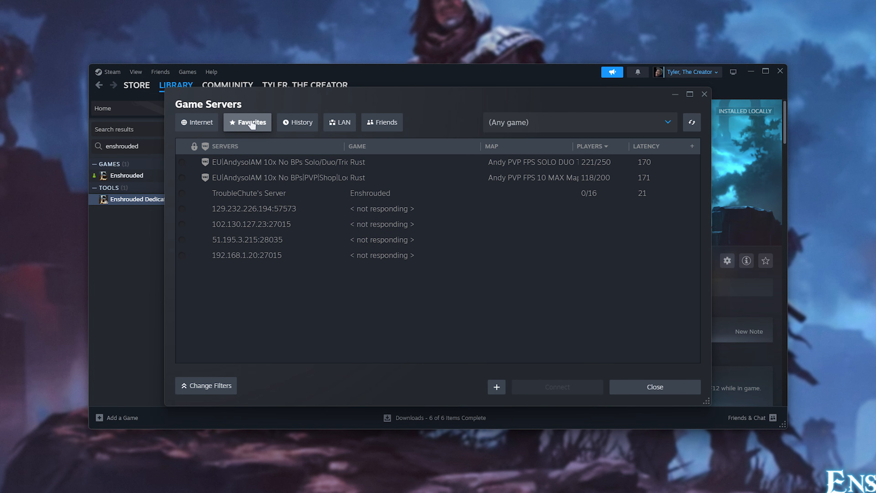
{"action": "mouse_move", "coordinate": [496, 387]}
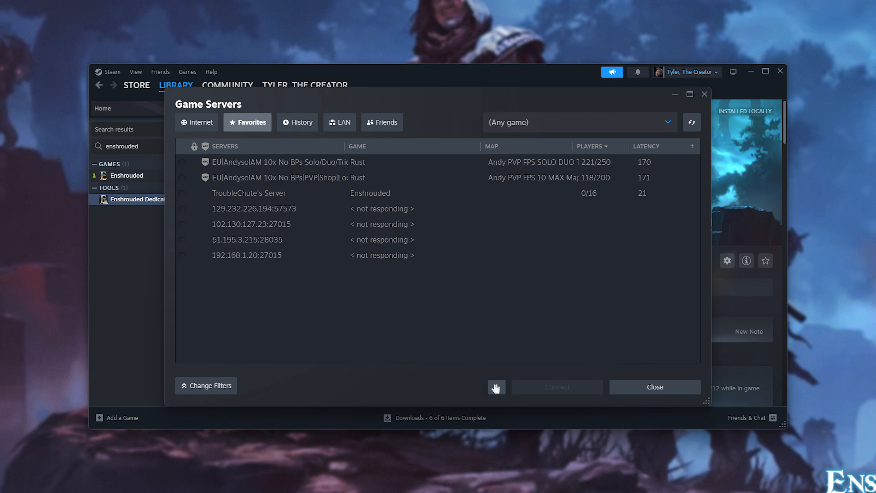
{"action": "left_click", "coordinate": [496, 387]}
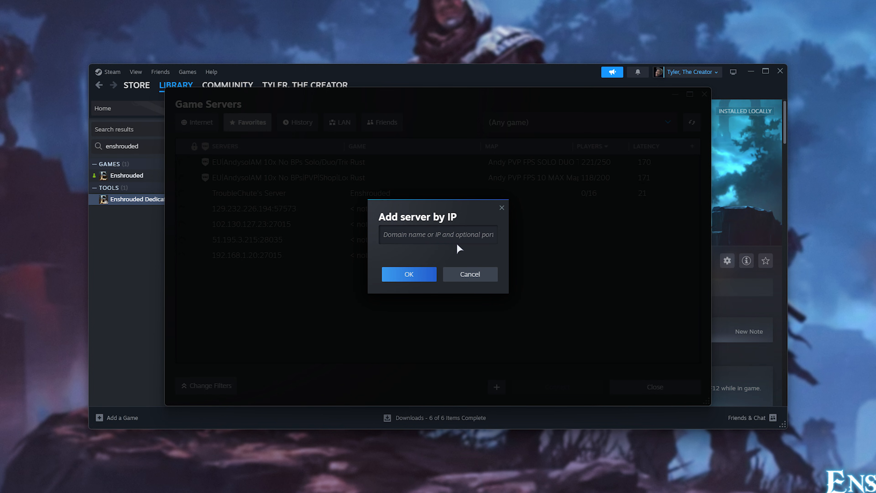
{"action": "type", "text": "127.0.0.1"}
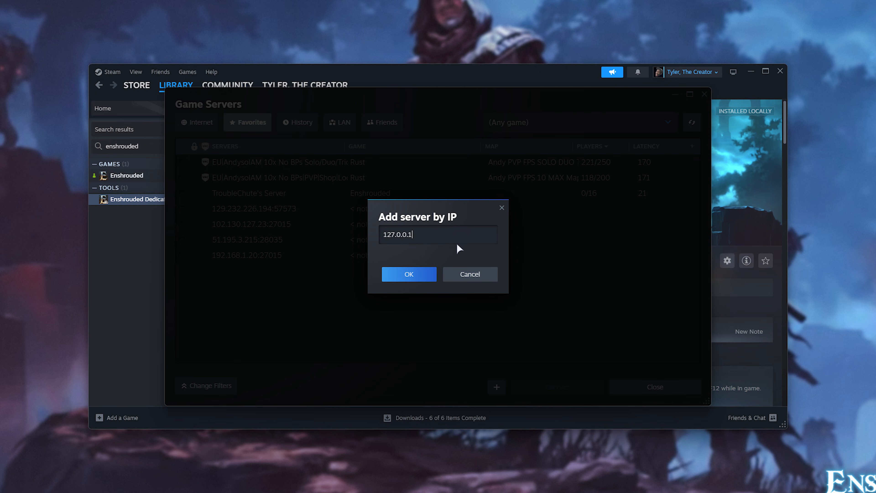
{"action": "type", "text": ":15"}
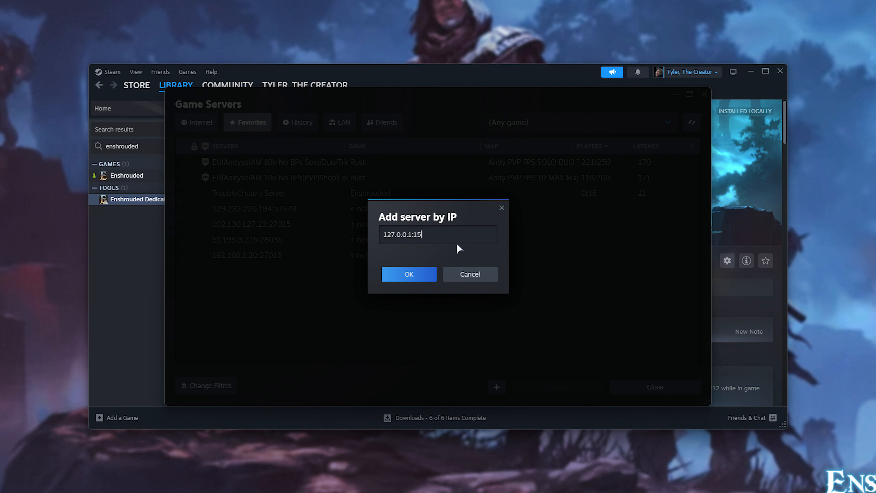
{"action": "type", "text": "637"}
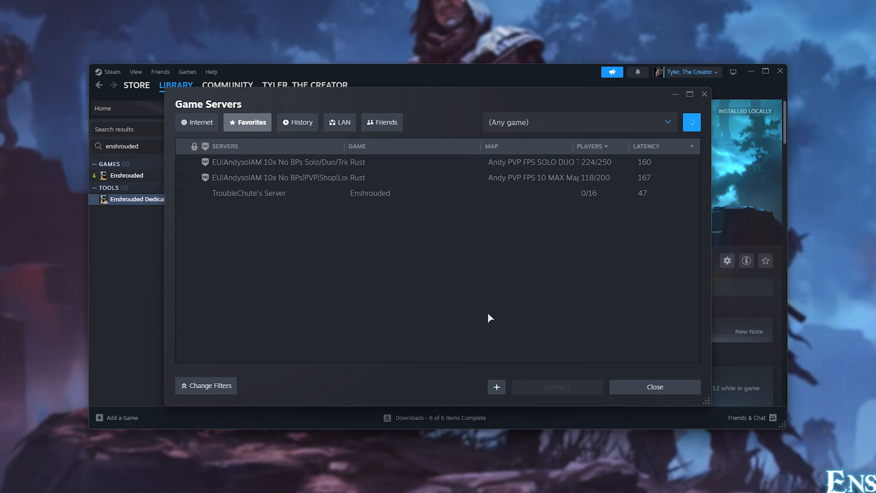
{"action": "left_click", "coordinate": [692, 122]}
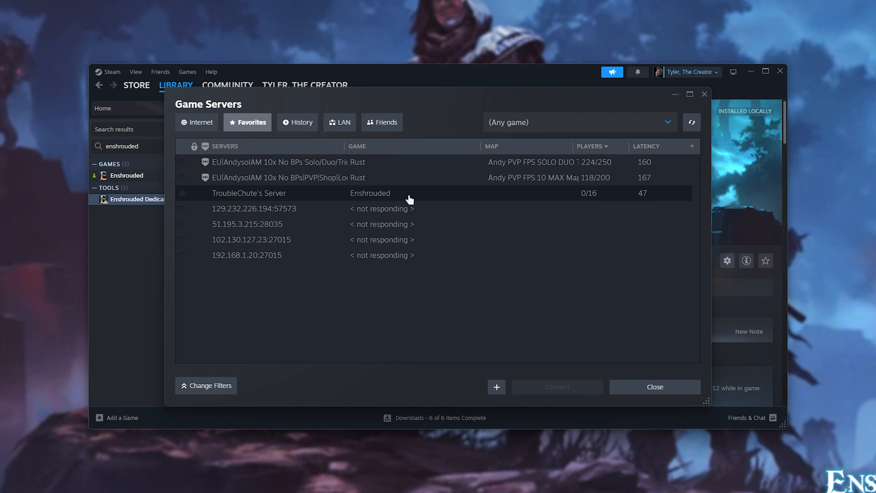
Add the server by its 192.168.1 address too and connect to TroubleChute's Server
{"action": "right_click", "coordinate": [249, 193]}
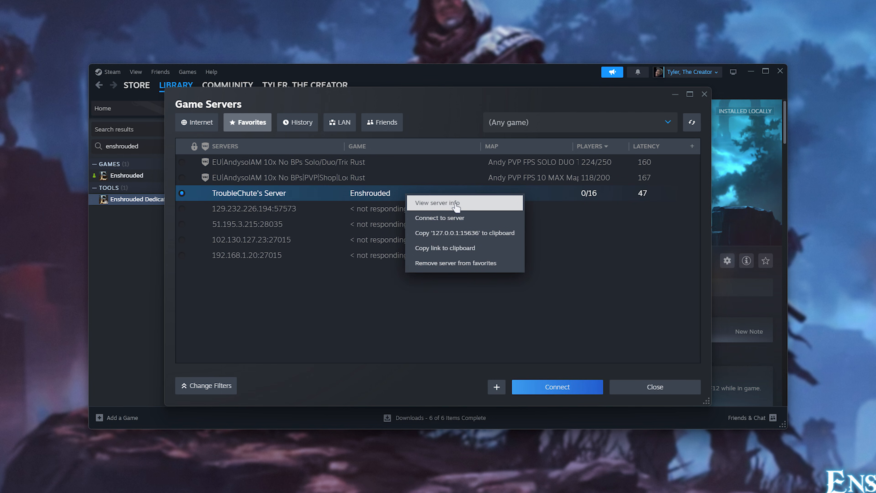
{"action": "left_click", "coordinate": [437, 203]}
{"action": "type", "text": "127.0.0.1:15637"}
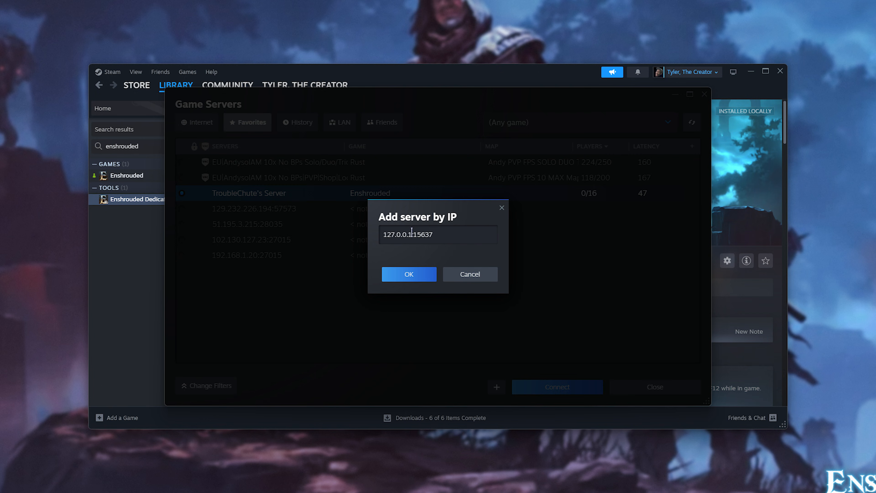
{"action": "type", "text": "192.168.1"}
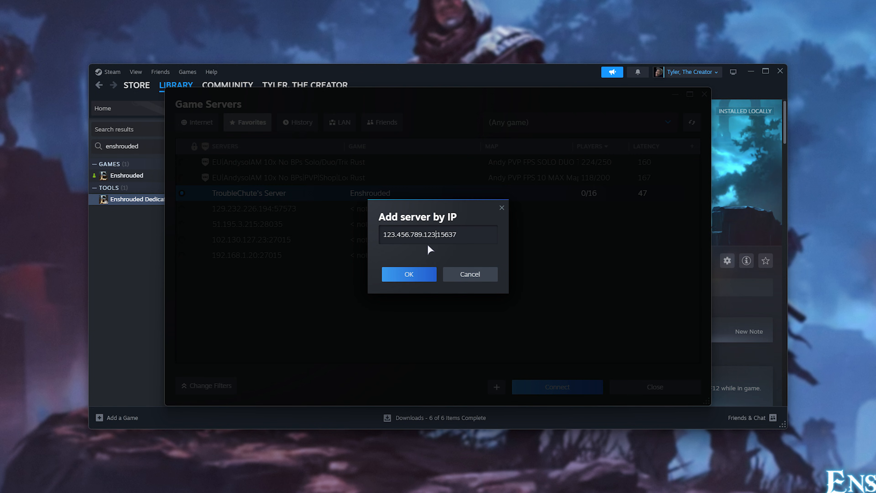
{"action": "left_click", "coordinate": [409, 274]}
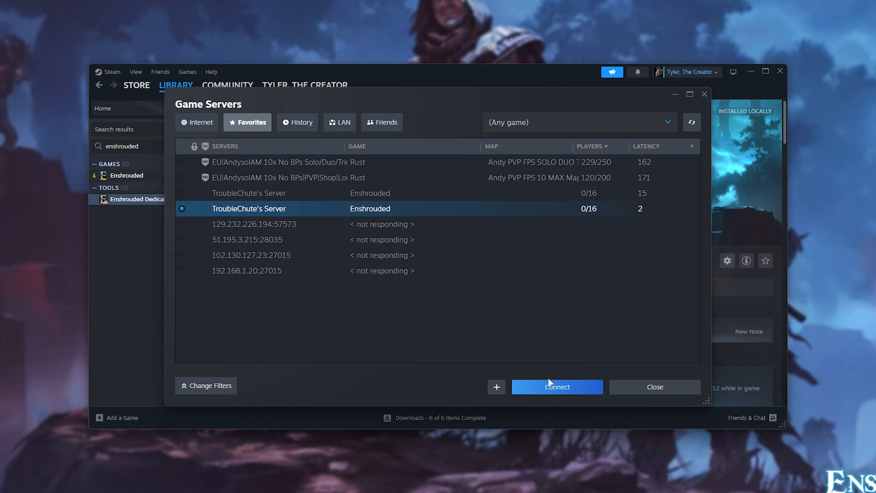
{"action": "left_click", "coordinate": [557, 387]}
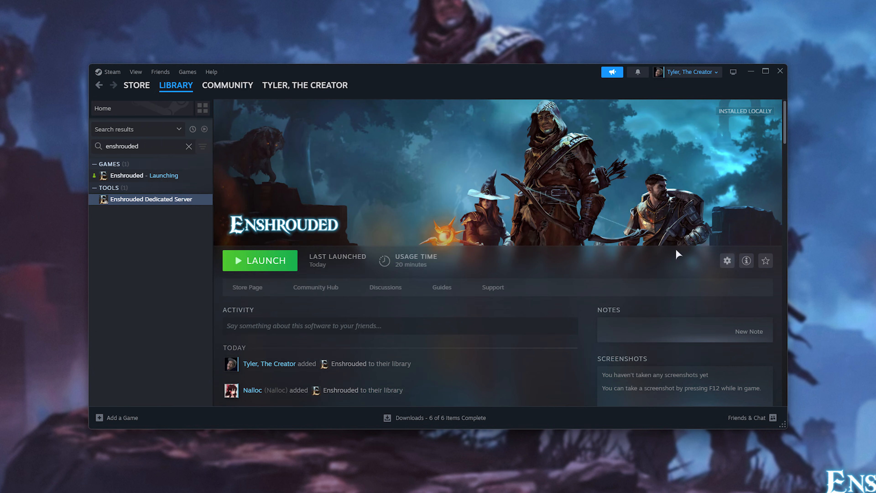
Join TroubleChute's Server from Online Games and walk the character toward the altar
{"action": "left_click", "coordinate": [259, 260]}
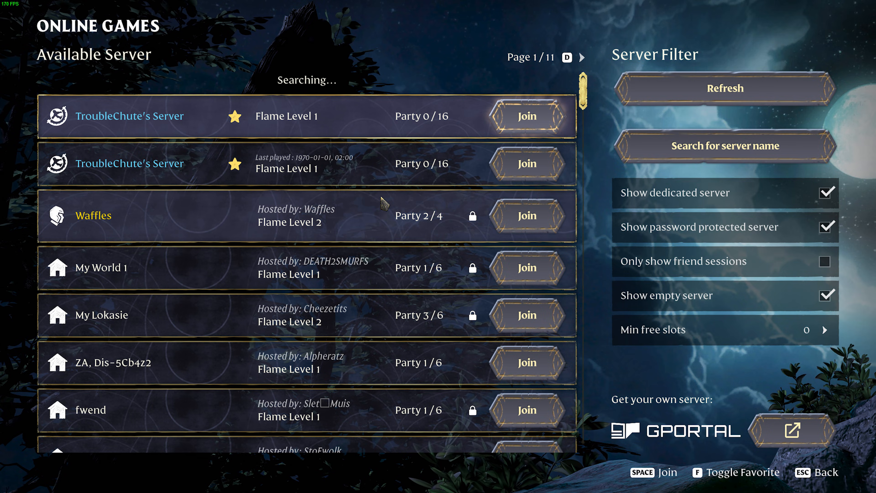
{"action": "left_click", "coordinate": [526, 116]}
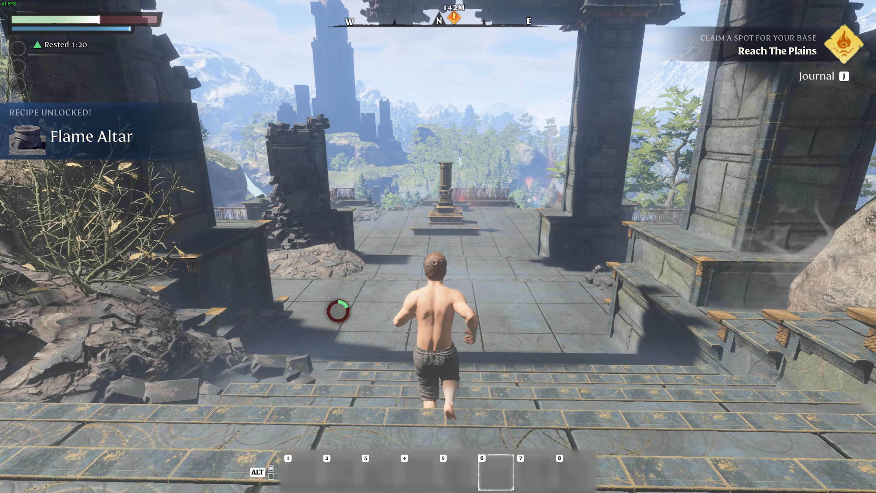
{"action": "key", "text": "w"}
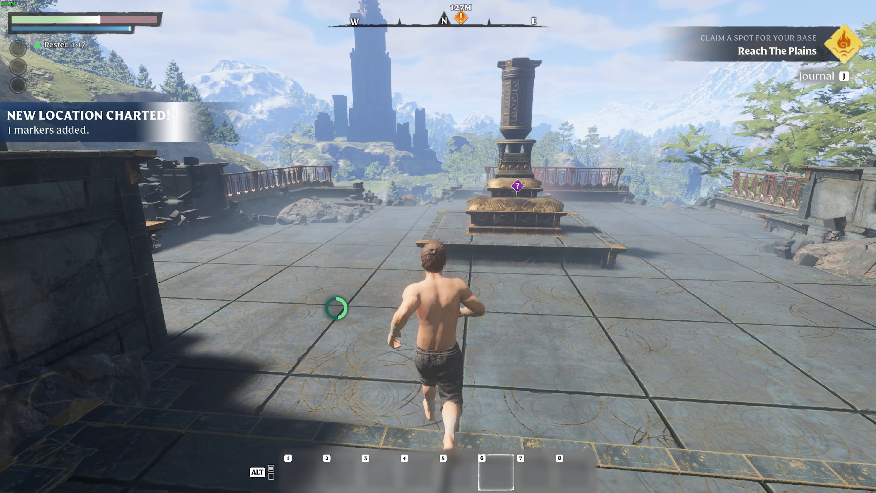